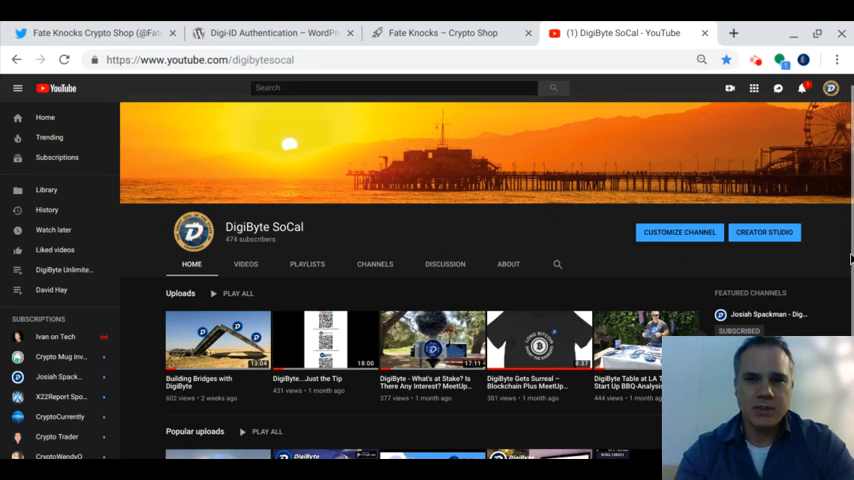
# Step: Browse the DigiByte SoCal channel, then switch to the Fate Knocks – Crypto Shop tab
pyautogui.scroll(-3)
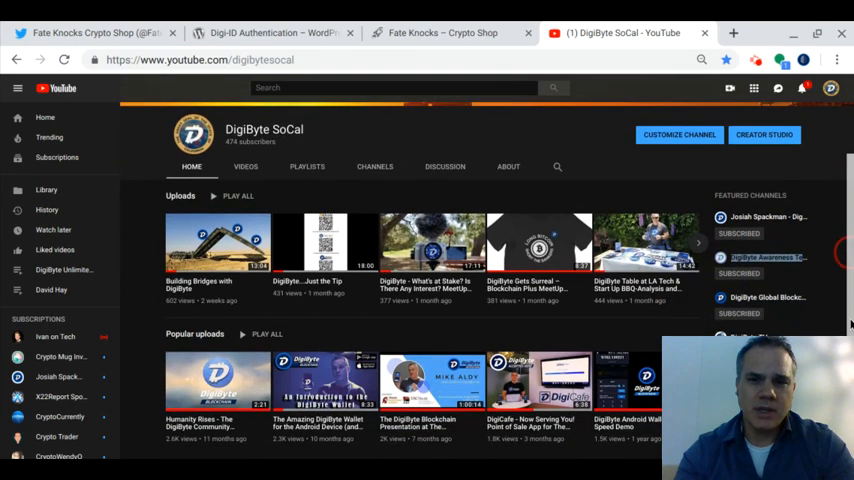
pyautogui.scroll(3)
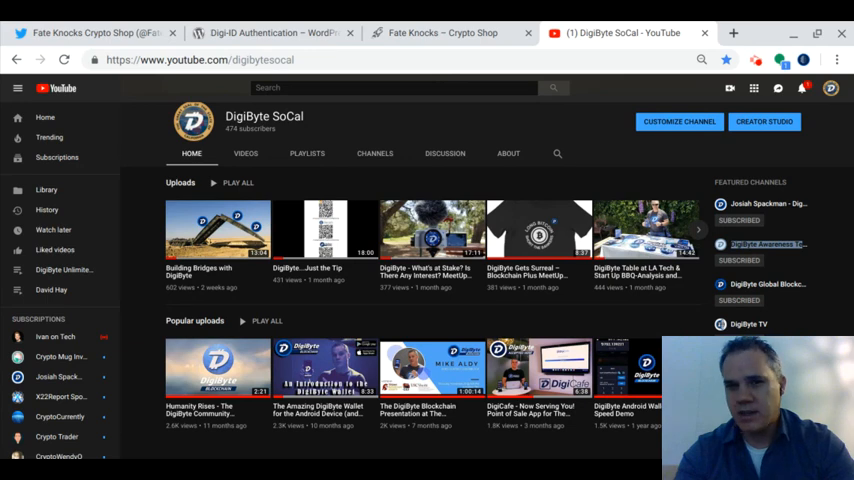
pyautogui.click(442, 32)
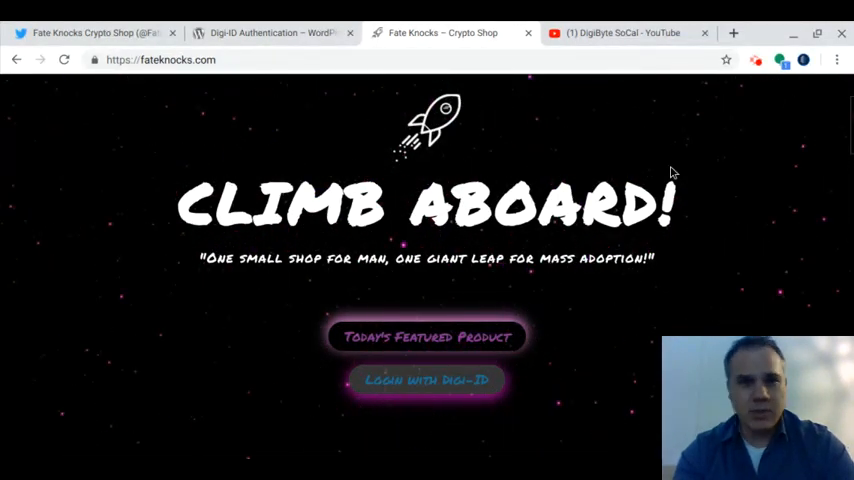
# Step: View the Digi-ID Authentication plugin page and read through its description
pyautogui.click(270, 32)
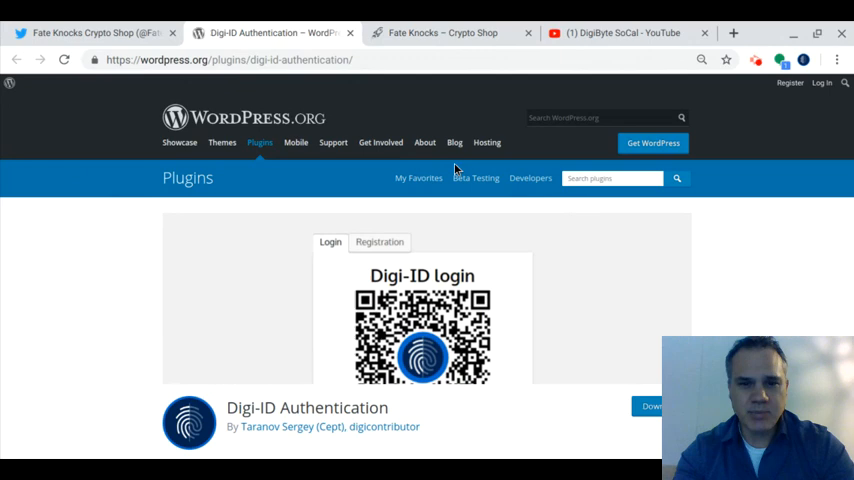
pyautogui.moveTo(826, 308)
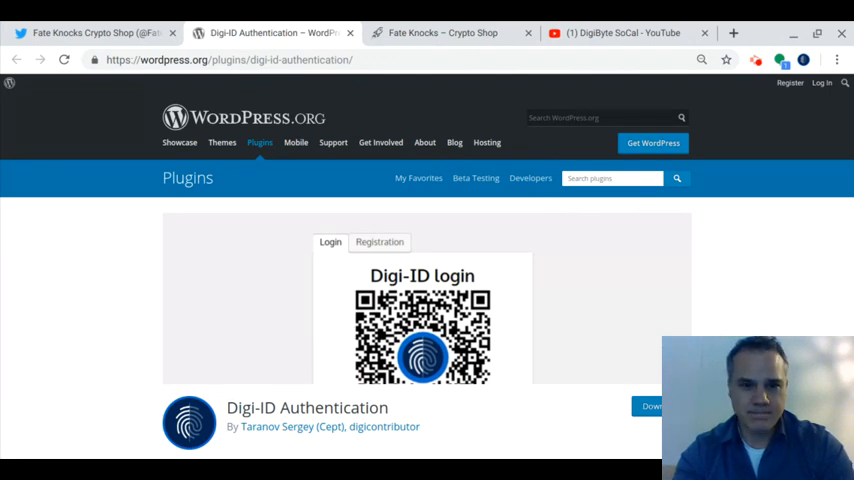
pyautogui.scroll(-3)
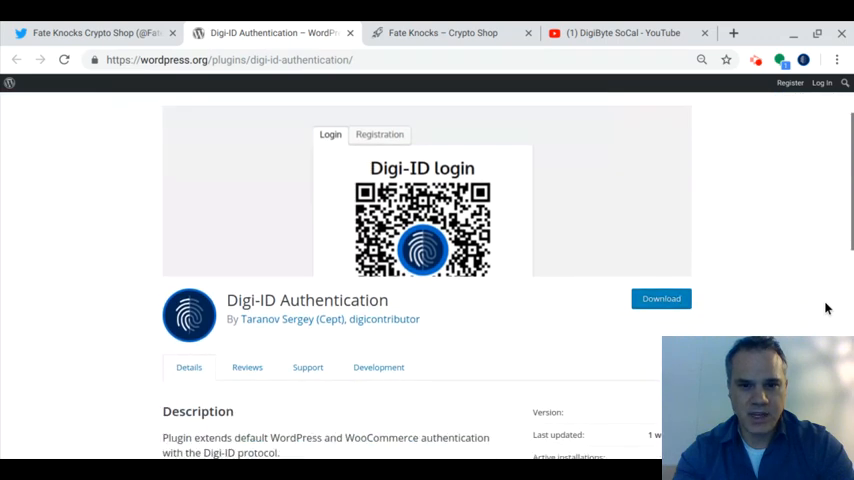
pyautogui.scroll(-3)
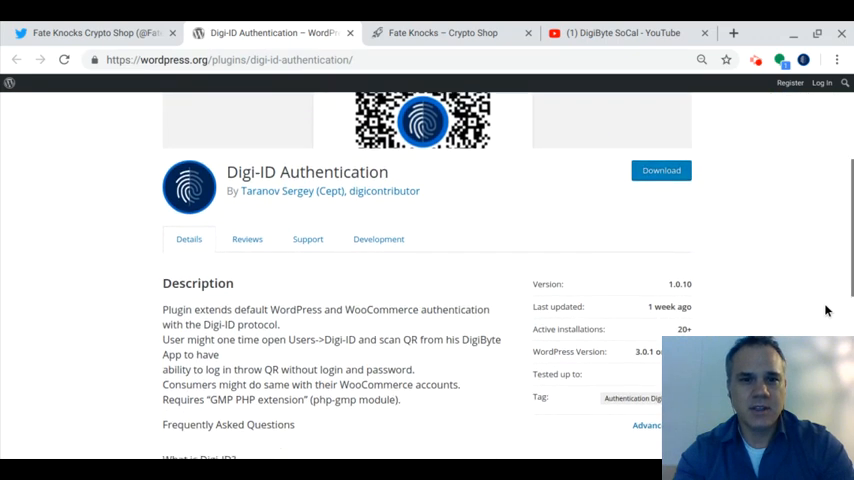
pyautogui.scroll(-3)
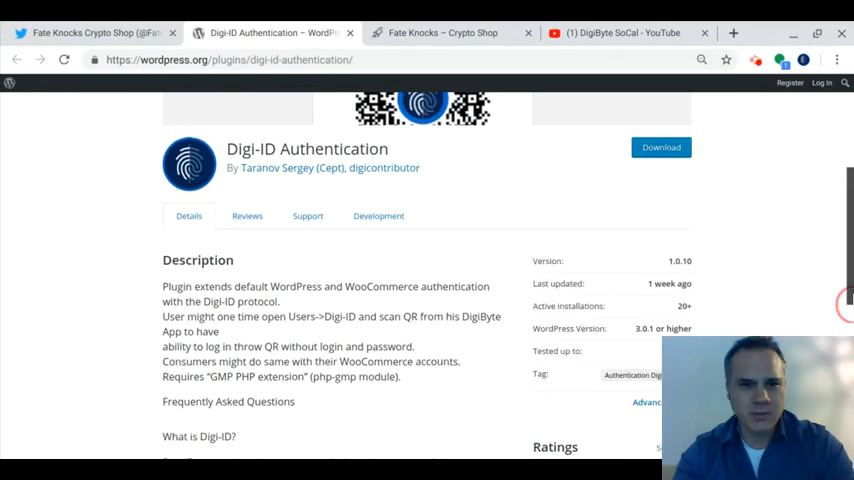
pyautogui.scroll(3)
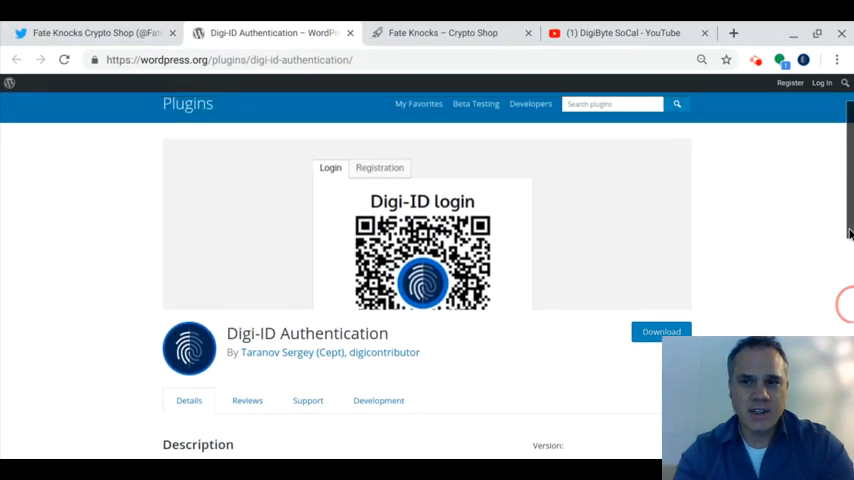
pyautogui.scroll(3)
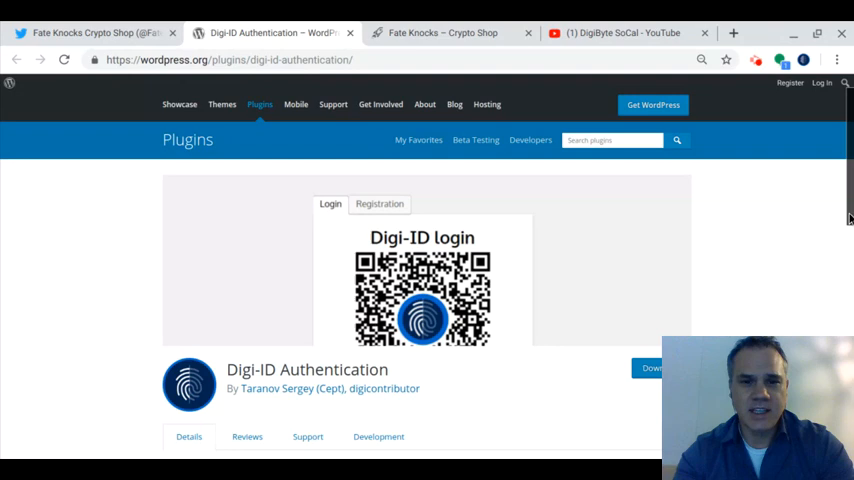
pyautogui.moveTo(844, 218)
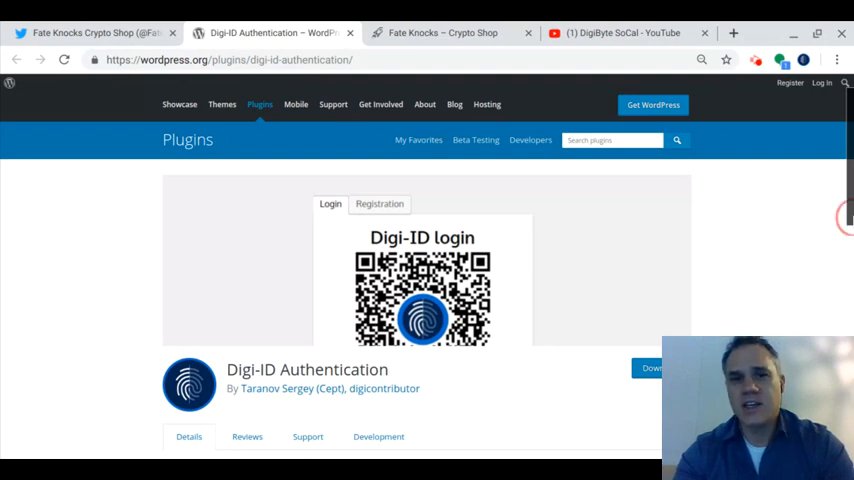
pyautogui.moveTo(688, 170)
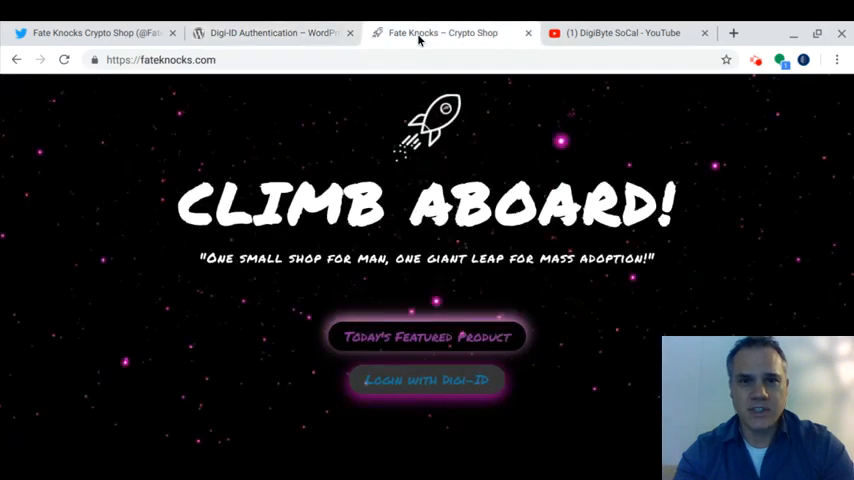
pyautogui.moveTo(590, 158)
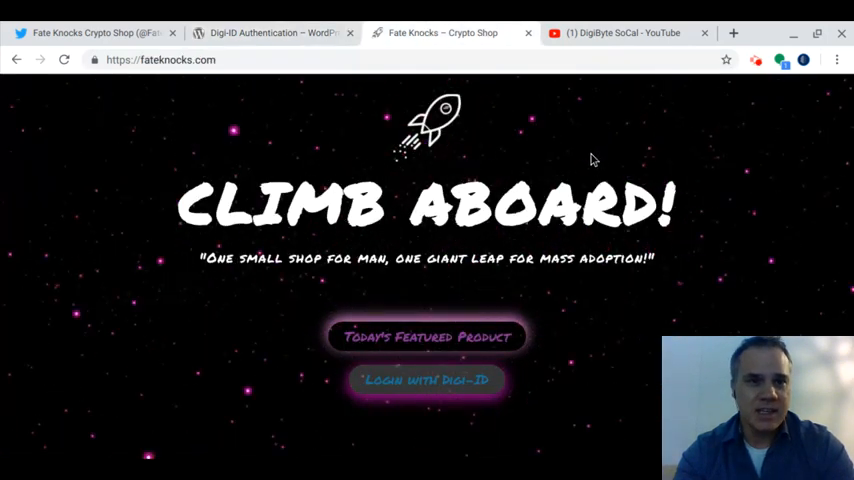
pyautogui.moveTo(798, 320)
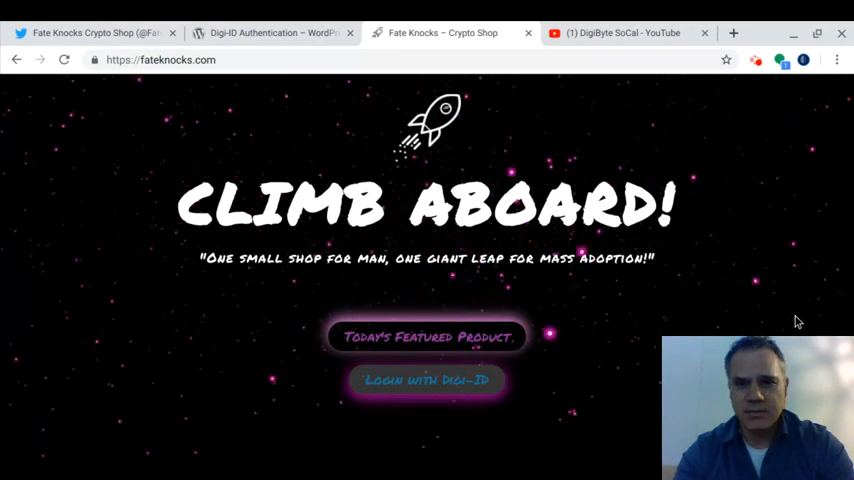
pyautogui.moveTo(520, 342)
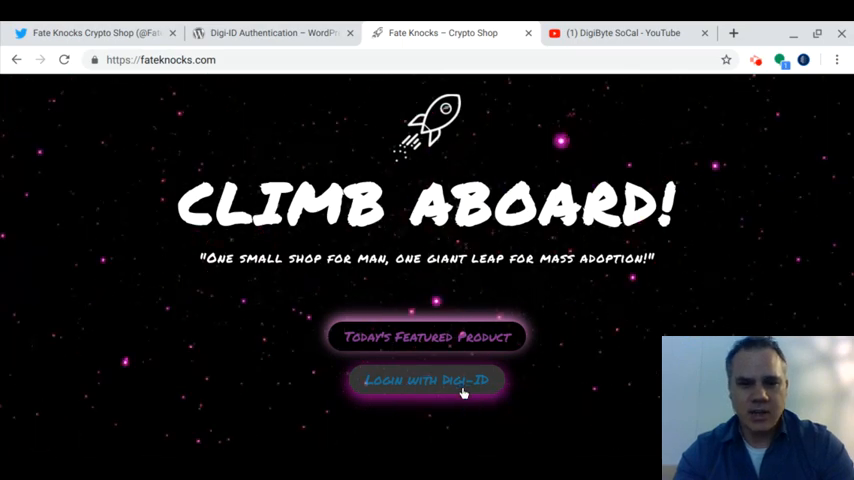
# Step: Log in with Digi-ID to reach the My Account page with its authorization QR code
pyautogui.click(428, 380)
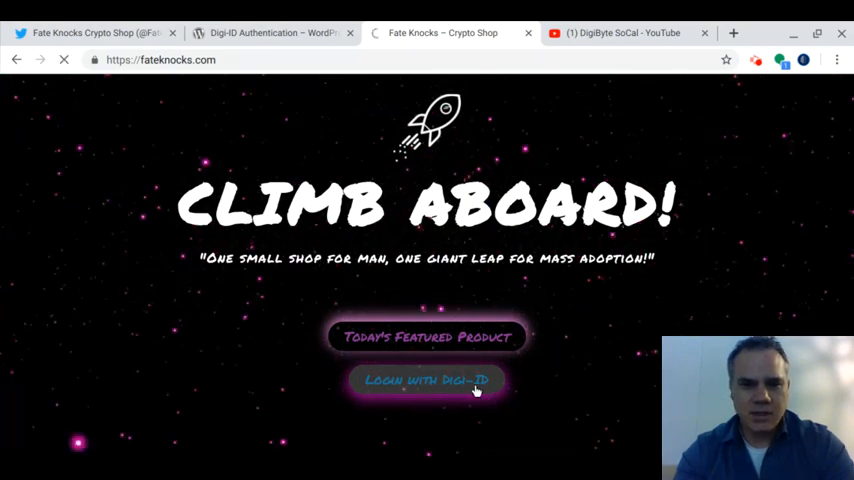
pyautogui.click(426, 380)
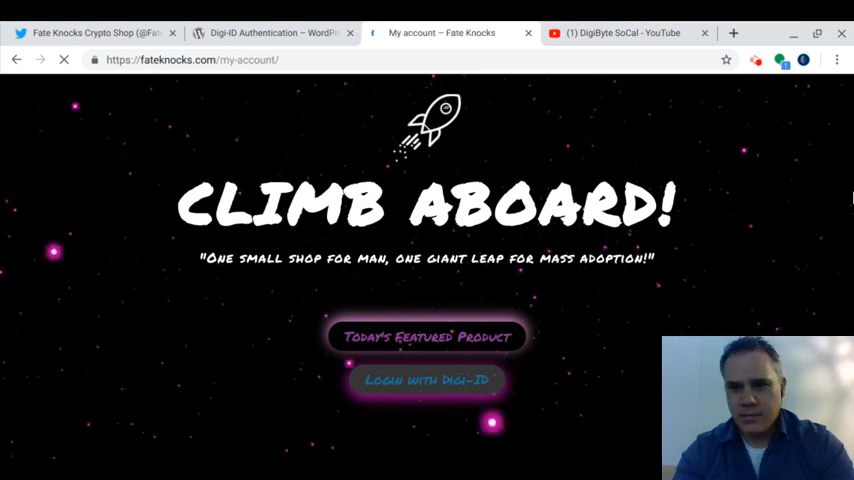
pyautogui.click(426, 380)
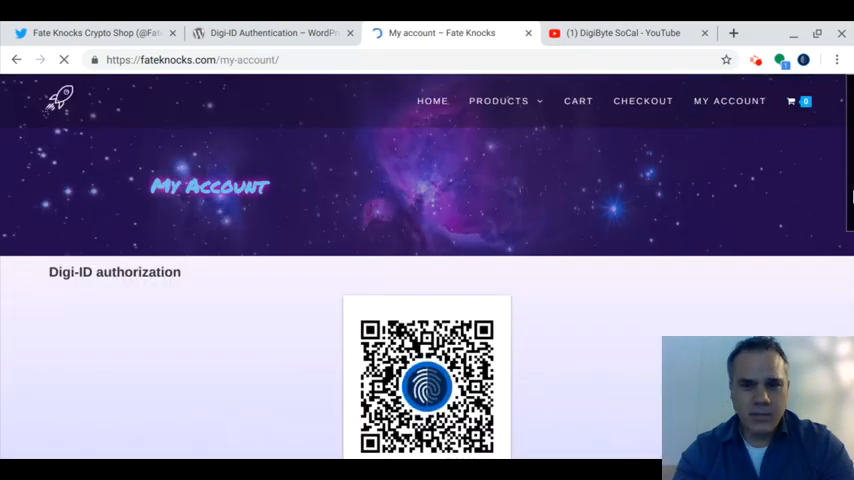
pyautogui.scroll(-3)
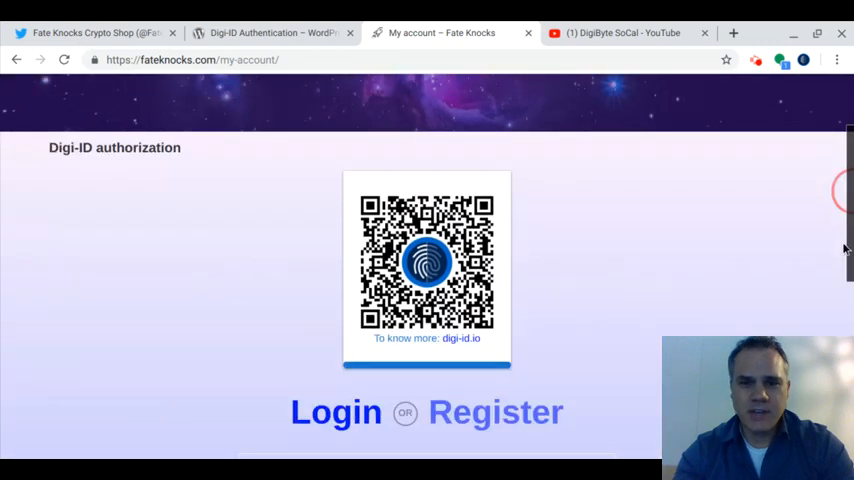
pyautogui.scroll(-3)
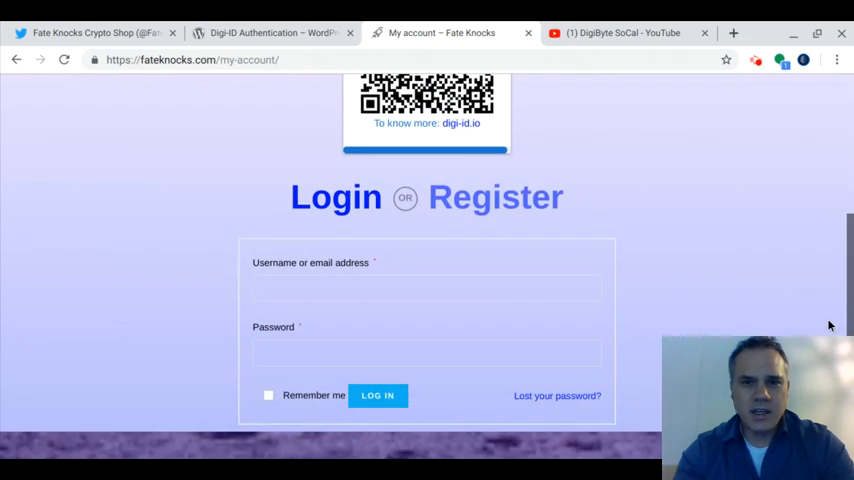
# Step: Show the account registration form alongside the login form
pyautogui.click(496, 196)
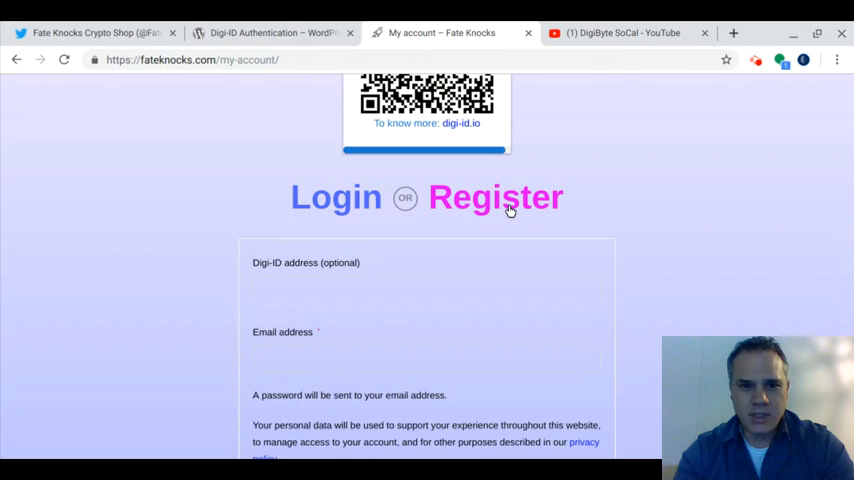
pyautogui.click(426, 356)
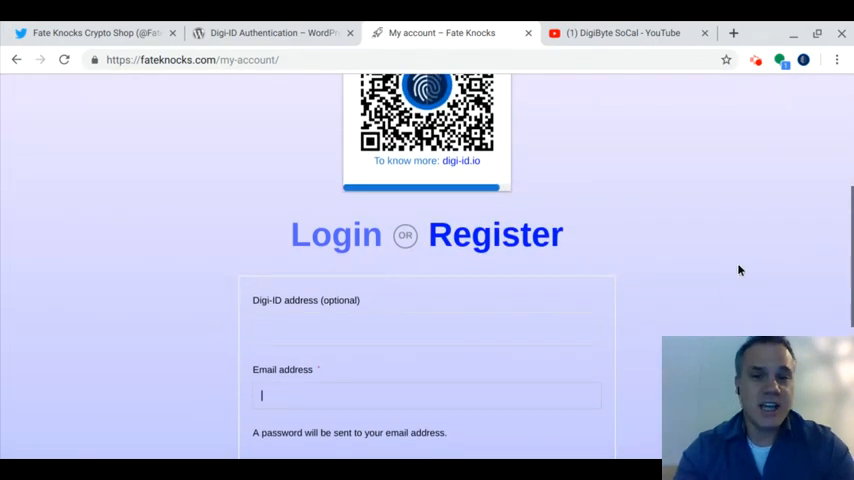
pyautogui.scroll(3)
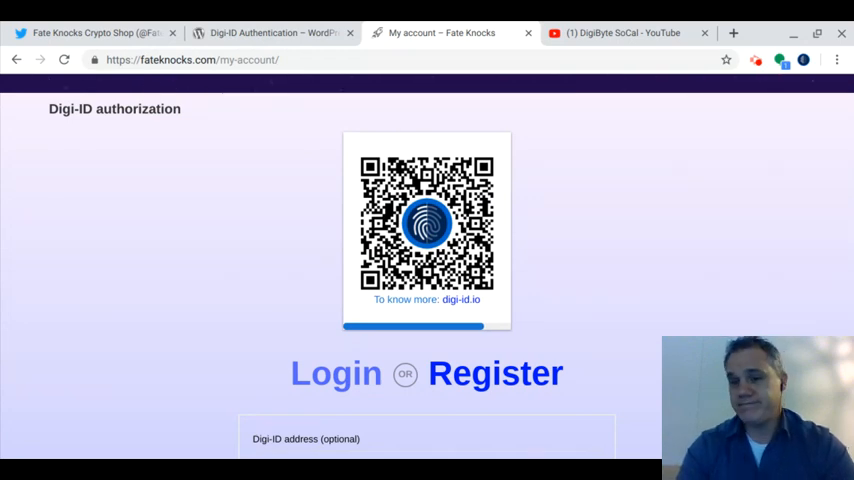
pyautogui.moveTo(616, 324)
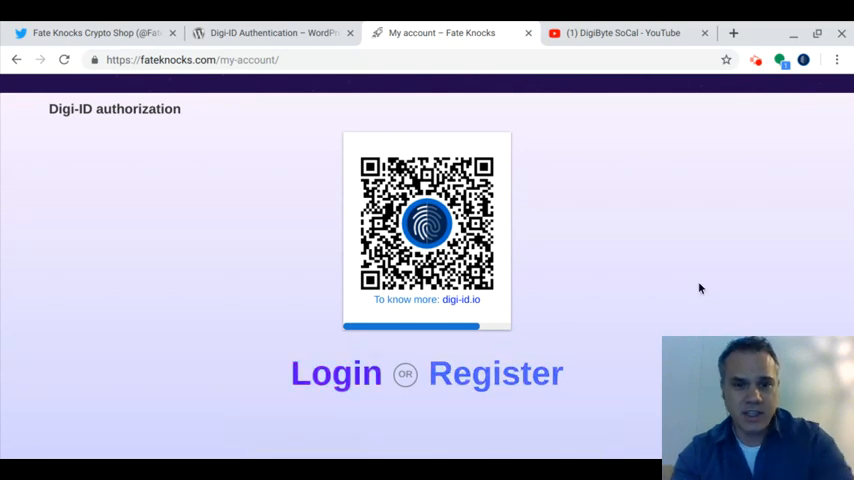
pyautogui.click(336, 372)
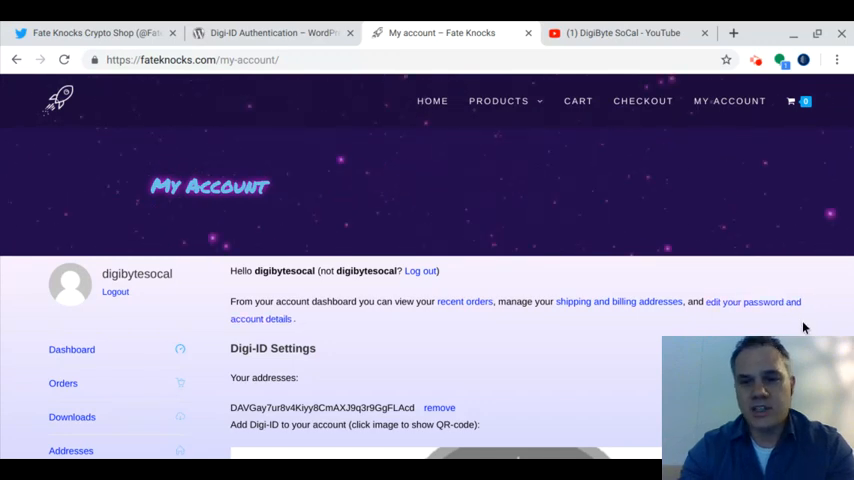
pyautogui.moveTo(800, 330)
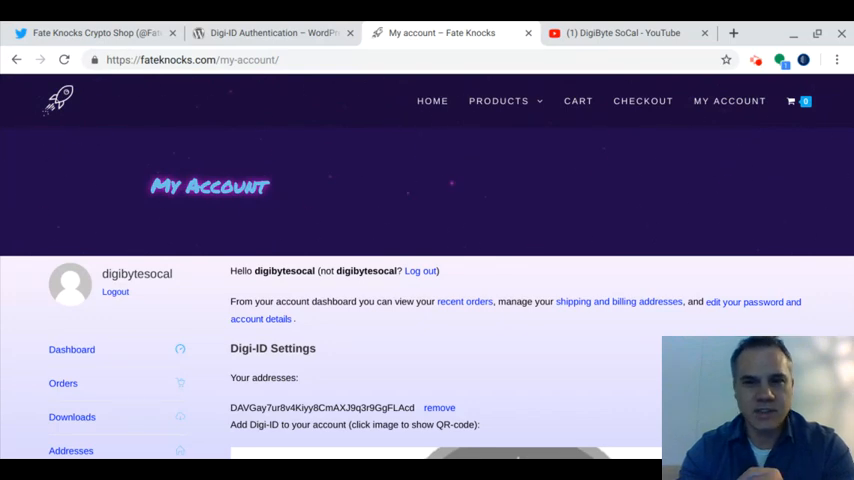
pyautogui.moveTo(610, 168)
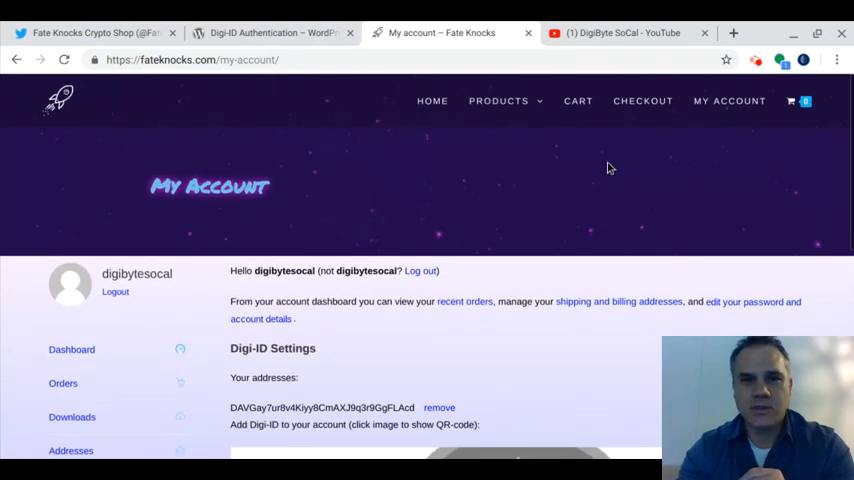
# Step: Choose DigiByte from the PRODUCTS menu to list the DigiByte-branded items
pyautogui.click(500, 100)
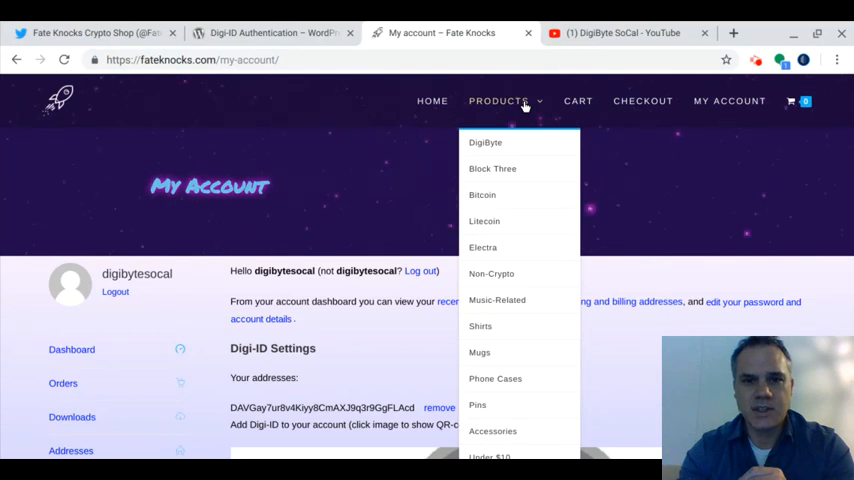
pyautogui.click(484, 142)
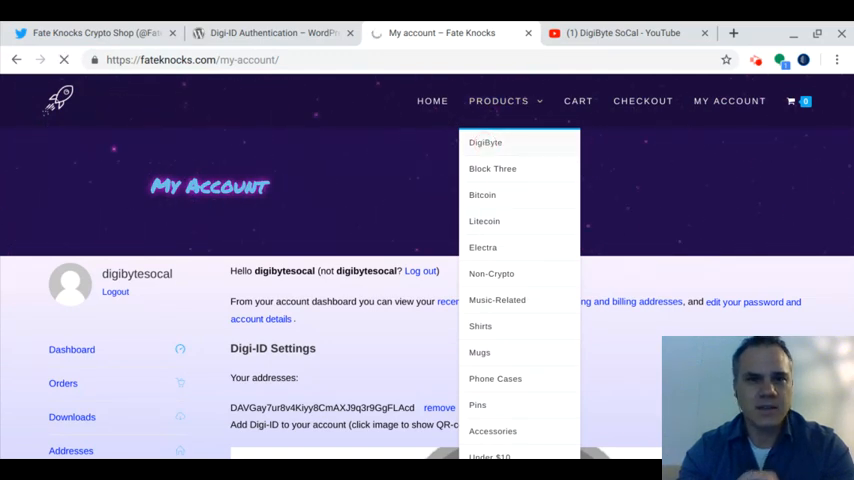
pyautogui.click(484, 142)
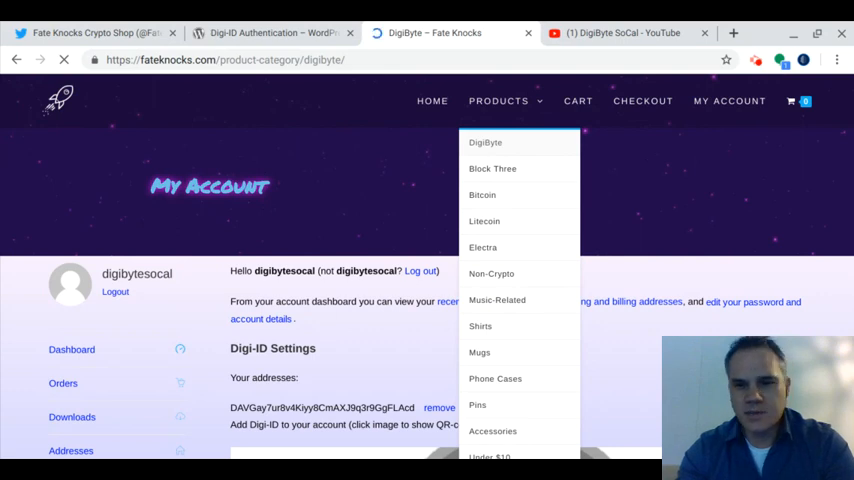
pyautogui.click(484, 142)
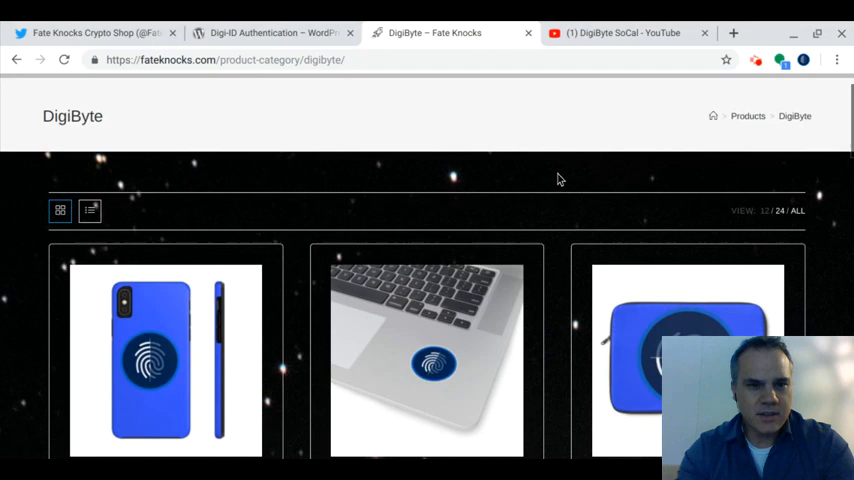
pyautogui.scroll(-3)
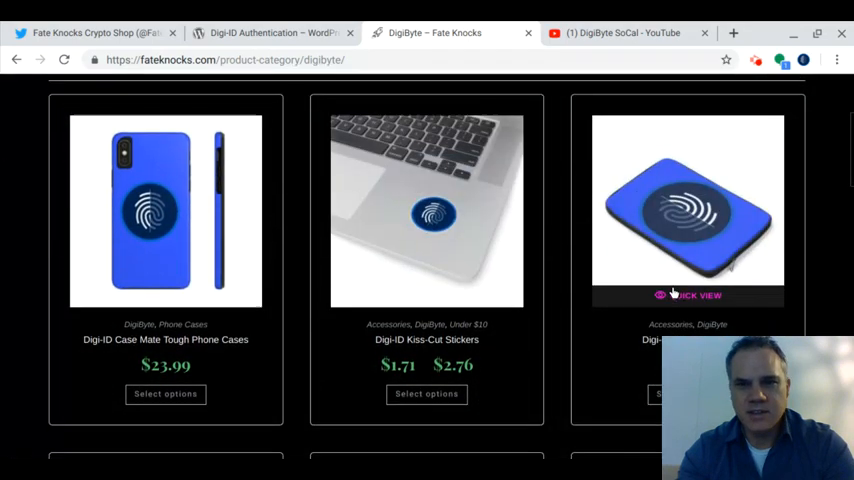
pyautogui.scroll(-3)
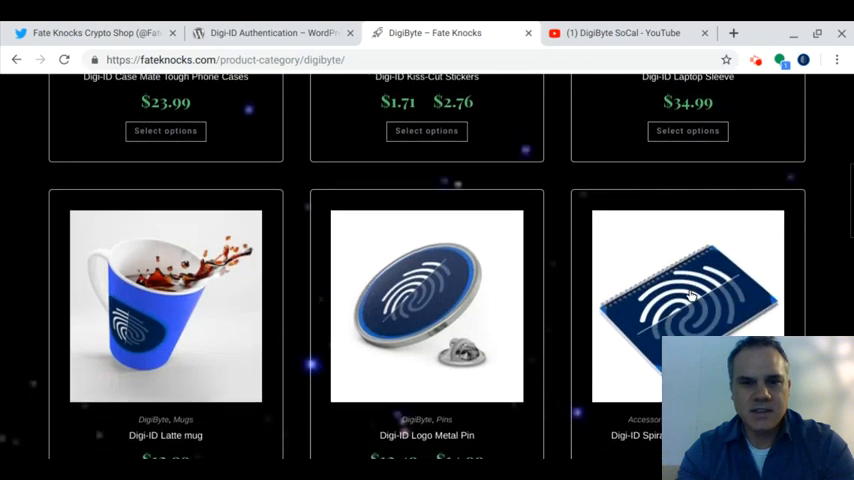
pyautogui.scroll(-3)
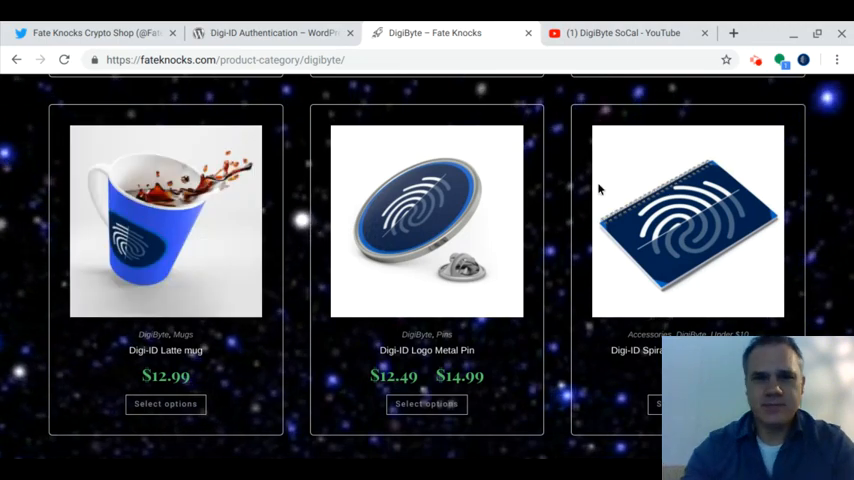
# Step: Choose Shirts from the PRODUCTS menu to list the shirt category
pyautogui.scroll(3)
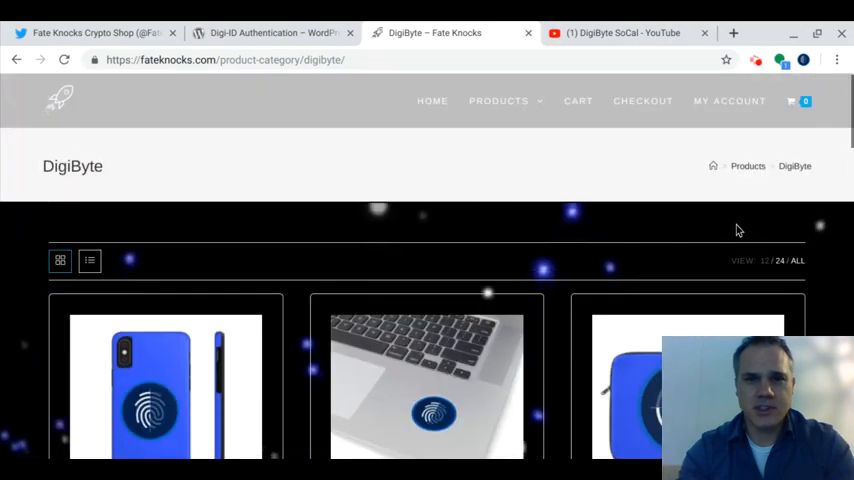
pyautogui.click(500, 100)
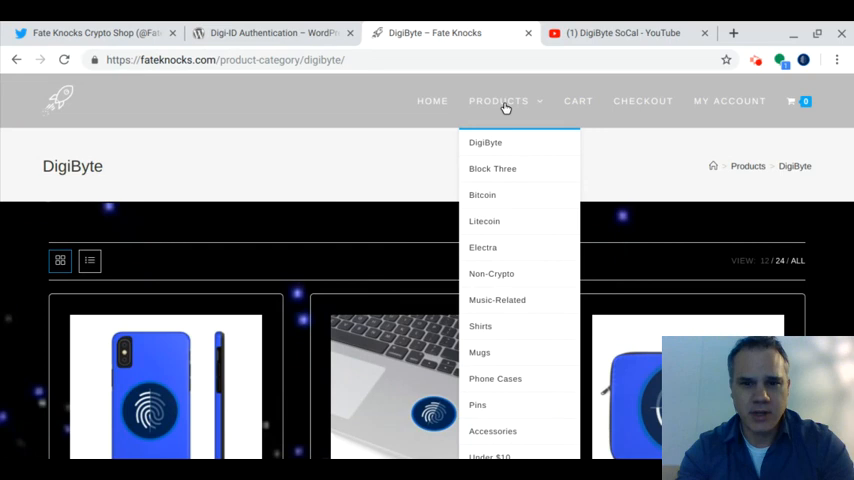
pyautogui.click(480, 326)
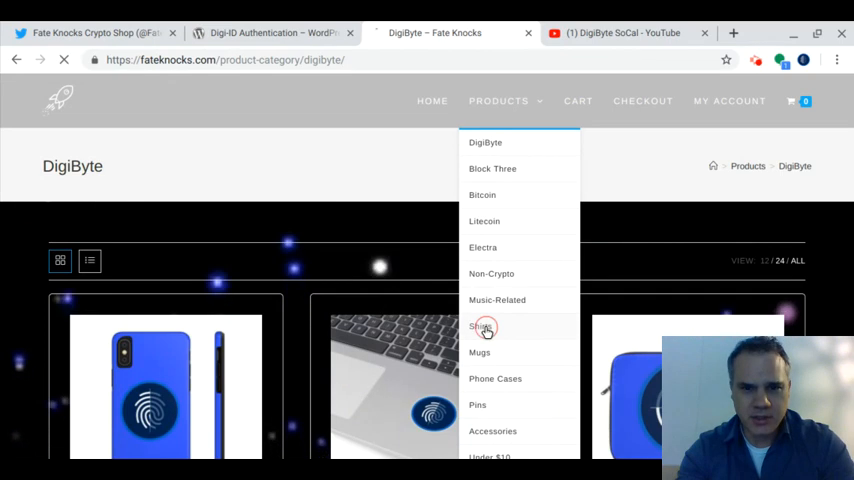
pyautogui.click(480, 326)
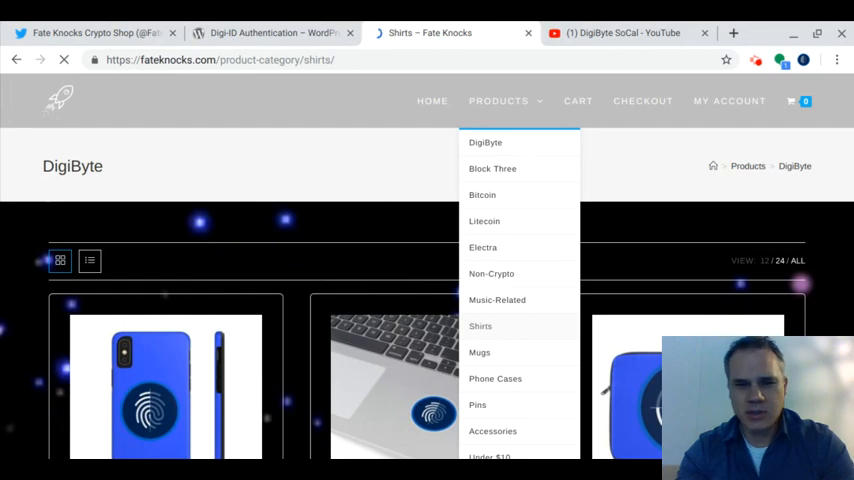
pyautogui.click(480, 326)
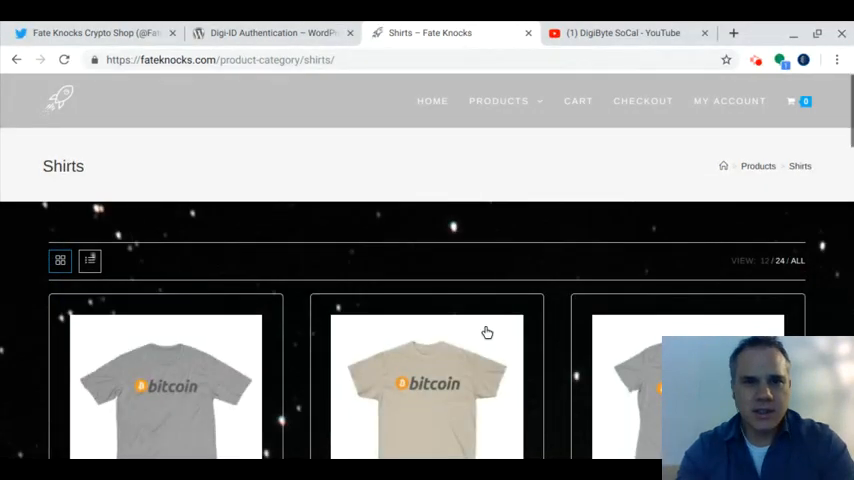
# Step: Browse down the shirt listings to the DigiByte tees
pyautogui.scroll(-3)
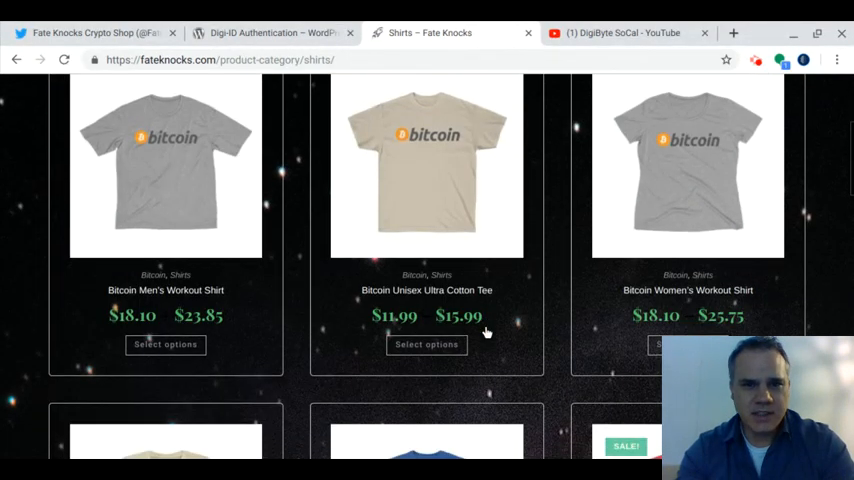
pyautogui.scroll(-3)
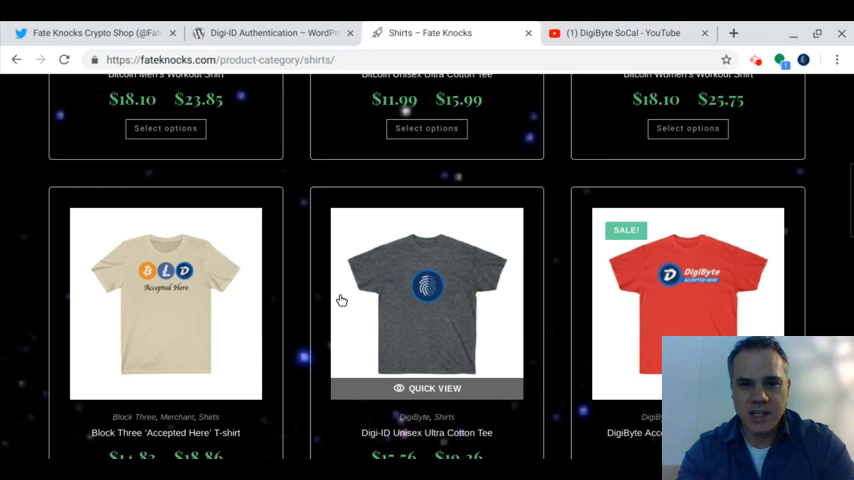
pyautogui.scroll(-3)
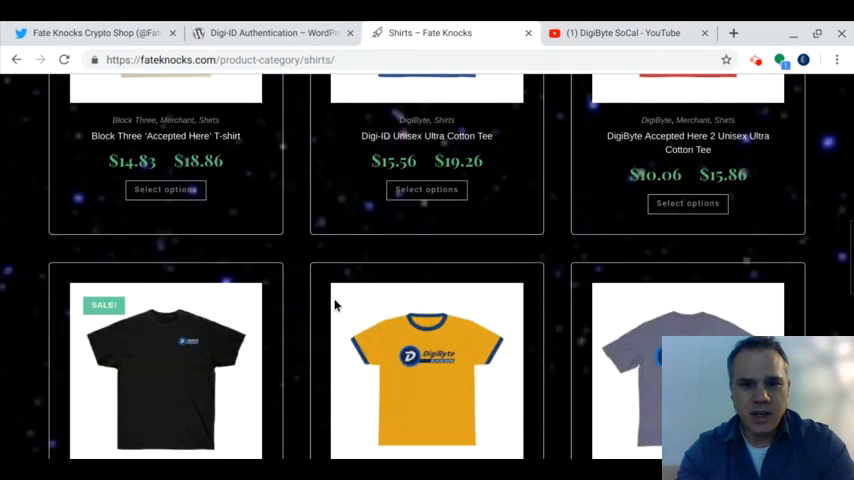
pyautogui.scroll(-3)
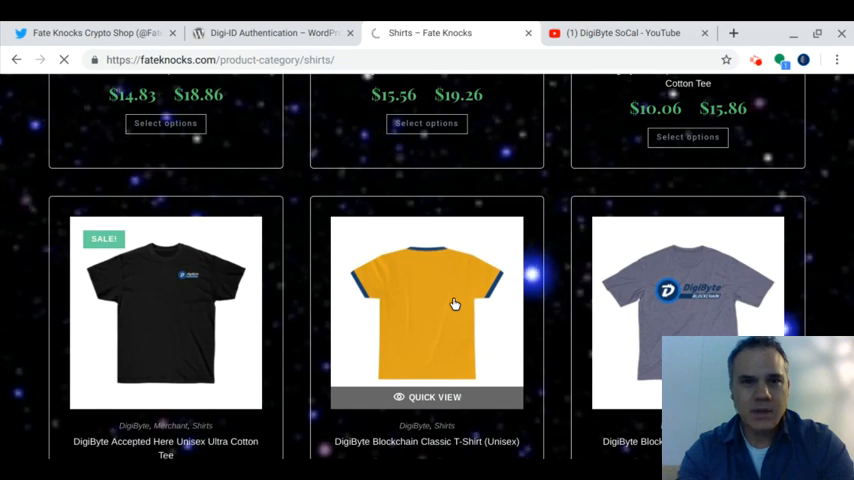
# Step: Add the DigiByte Blockchain Classic T-Shirt, size L in Gold / Royal, to the cart
pyautogui.click(426, 310)
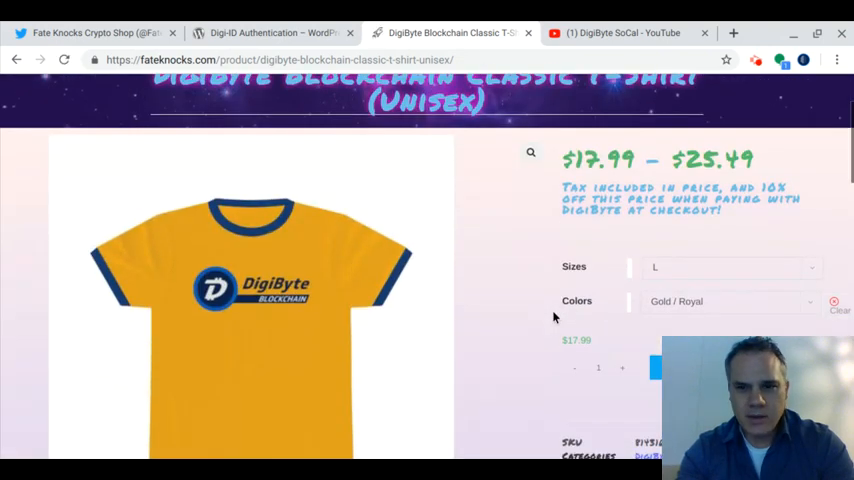
pyautogui.scroll(-3)
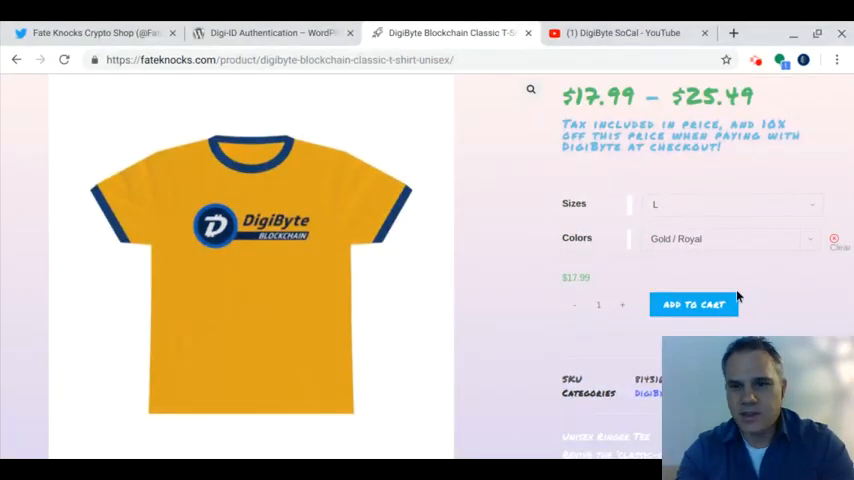
pyautogui.click(694, 304)
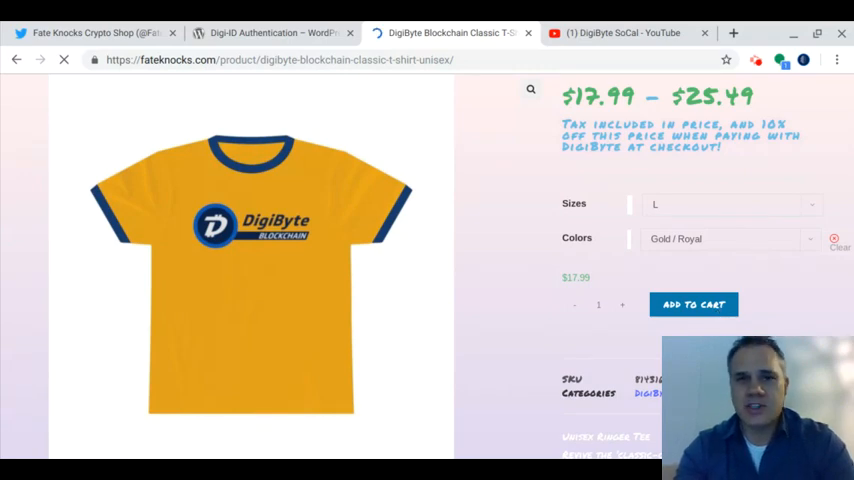
pyautogui.click(692, 304)
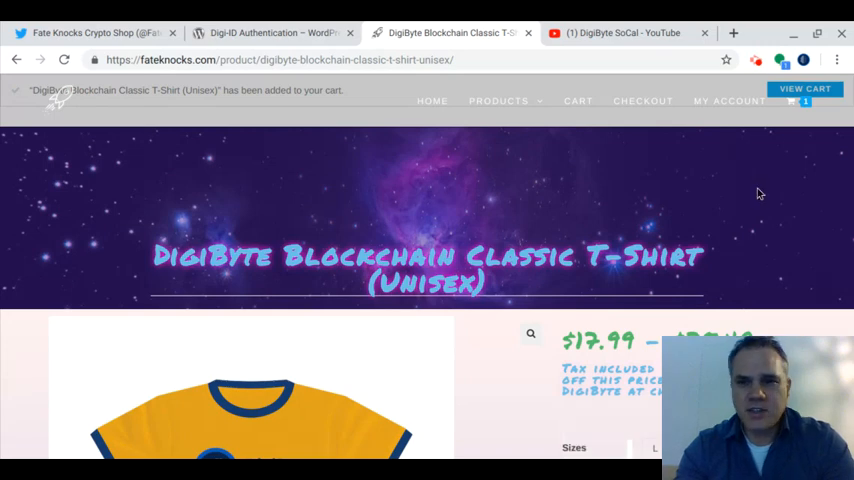
# Step: Proceed from the mini cart to the checkout page with the T-shirt
pyautogui.click(792, 100)
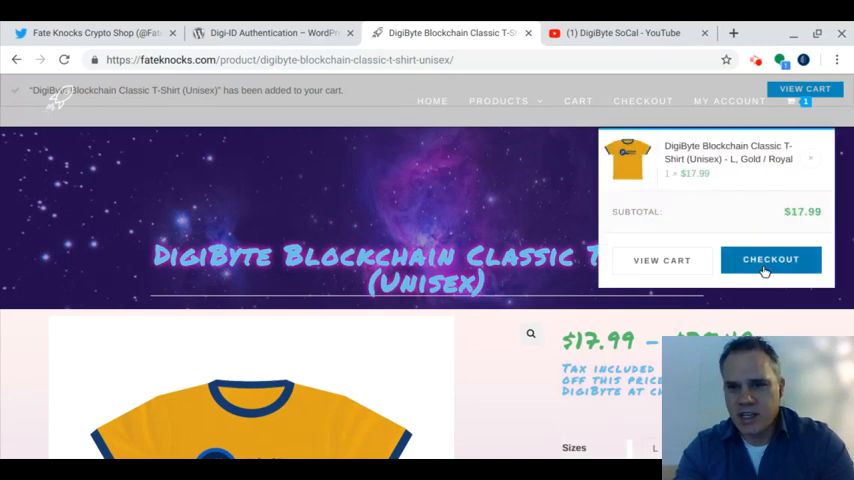
pyautogui.click(770, 260)
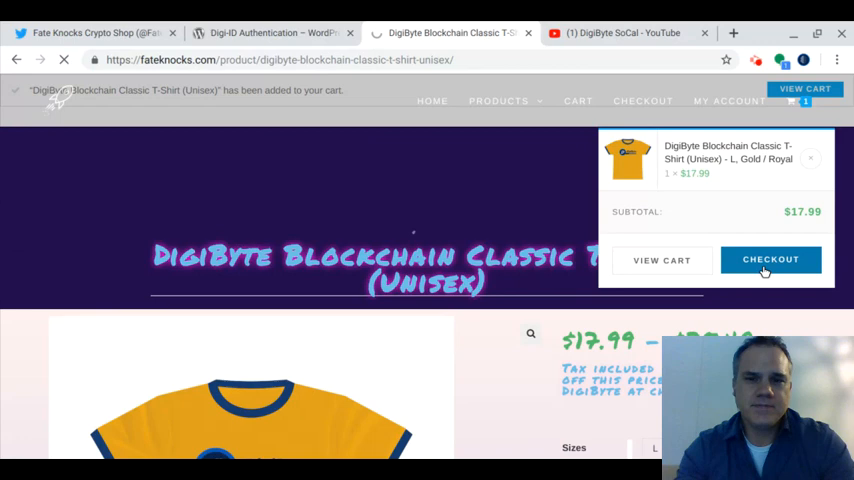
pyautogui.click(770, 260)
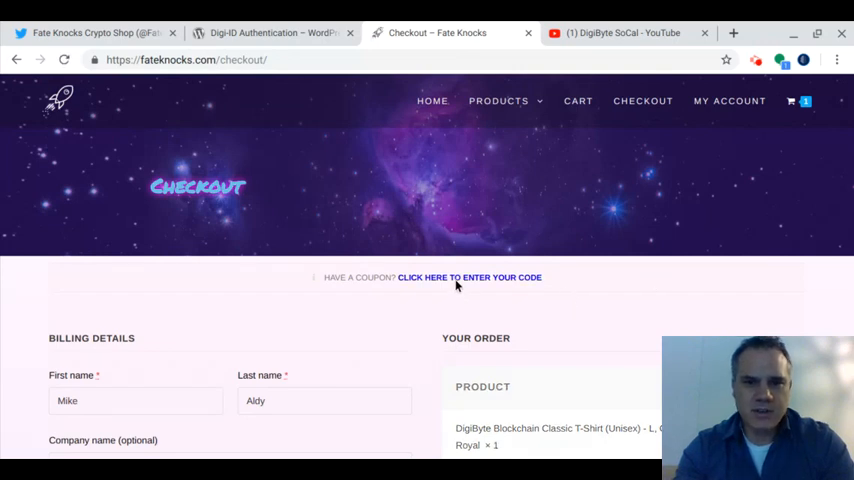
# Step: Apply the coupon code SEAMLESS to the T-shirt order
pyautogui.click(470, 276)
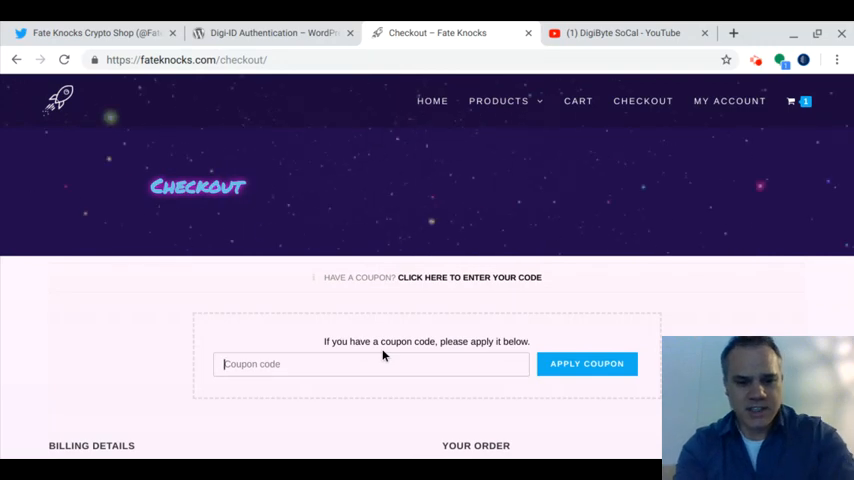
pyautogui.write('SEA')
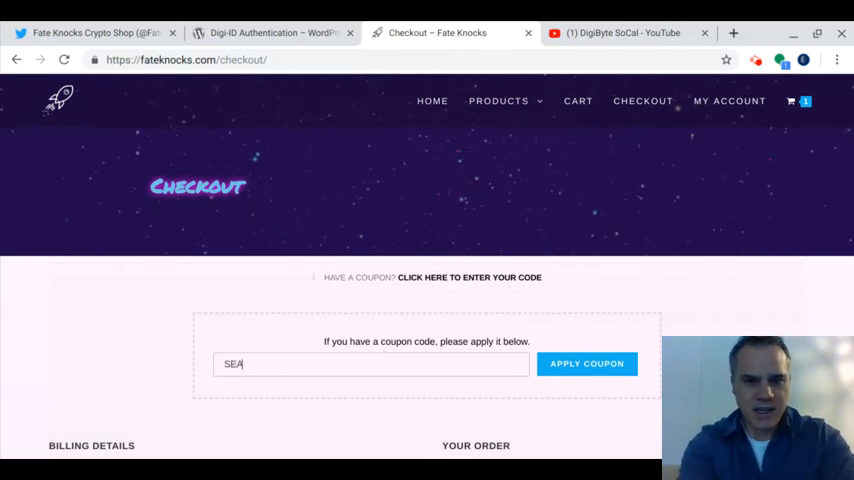
pyautogui.write('MLESS')
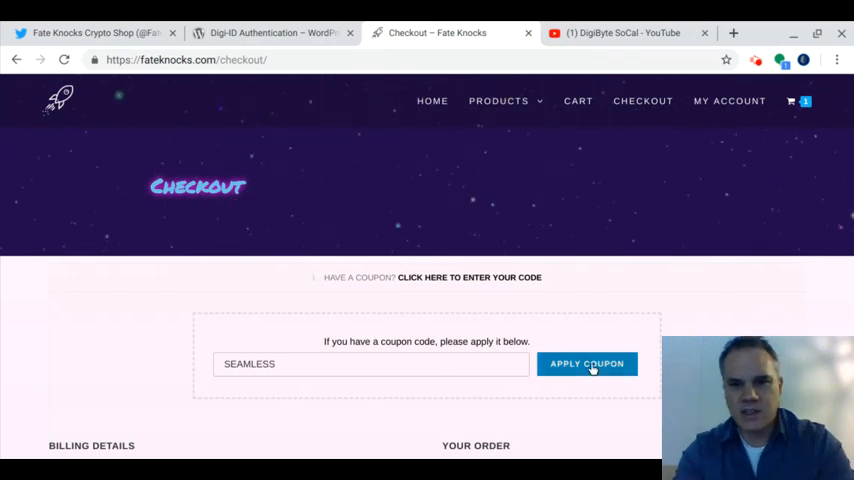
pyautogui.click(586, 364)
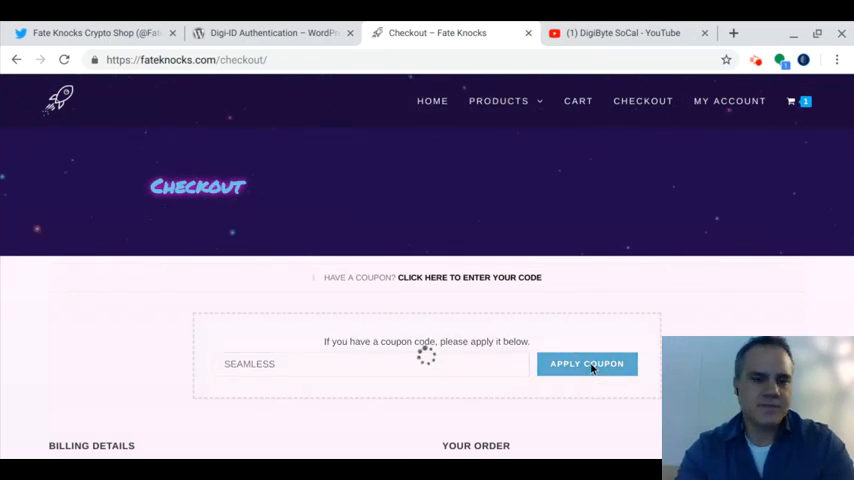
pyautogui.click(588, 364)
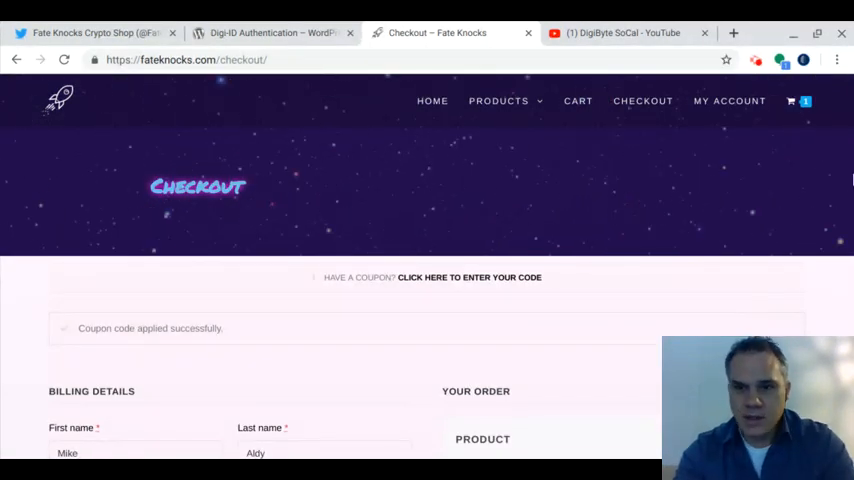
pyautogui.scroll(-3)
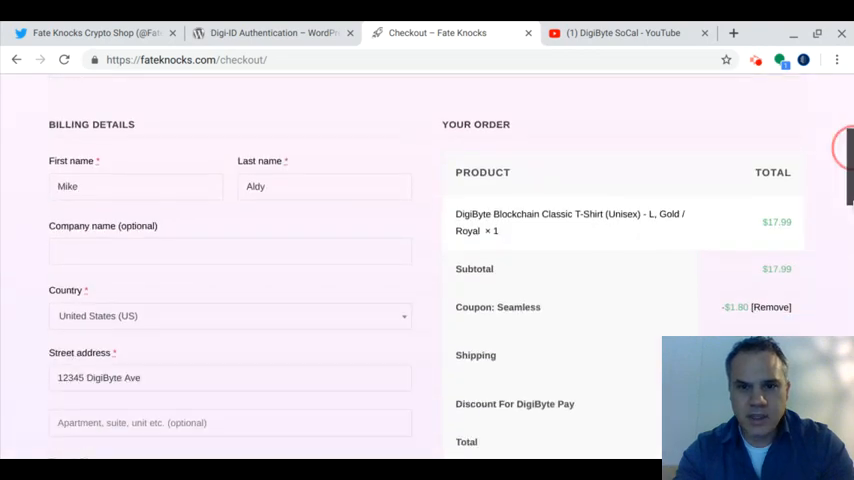
pyautogui.scroll(-3)
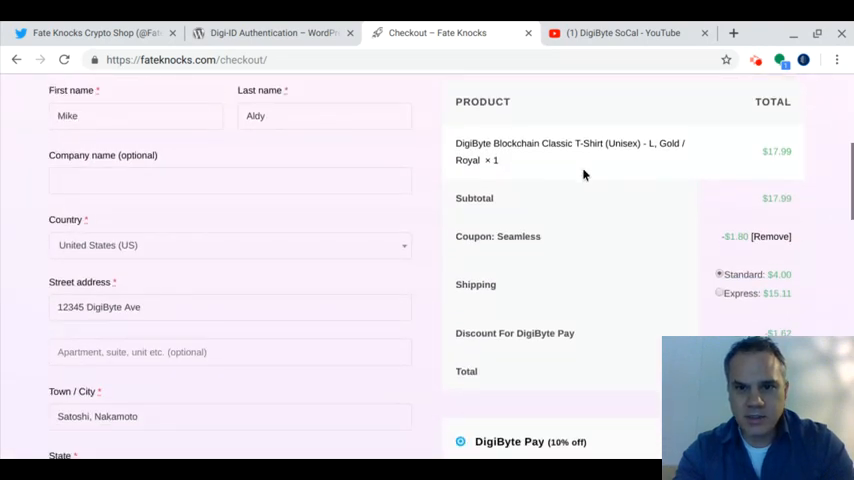
pyautogui.moveTo(632, 260)
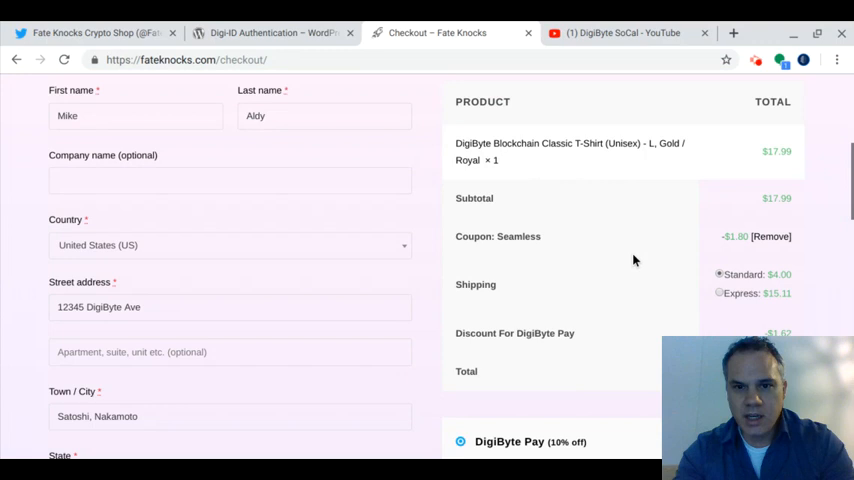
pyautogui.moveTo(772, 256)
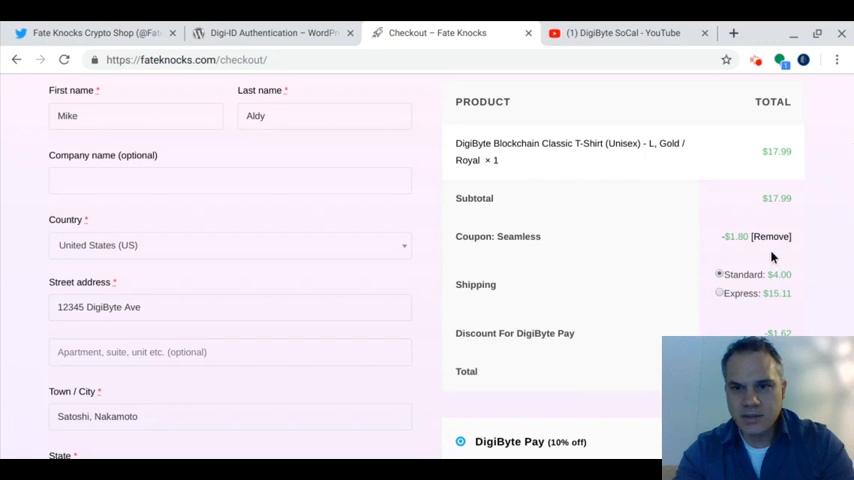
pyautogui.moveTo(462, 318)
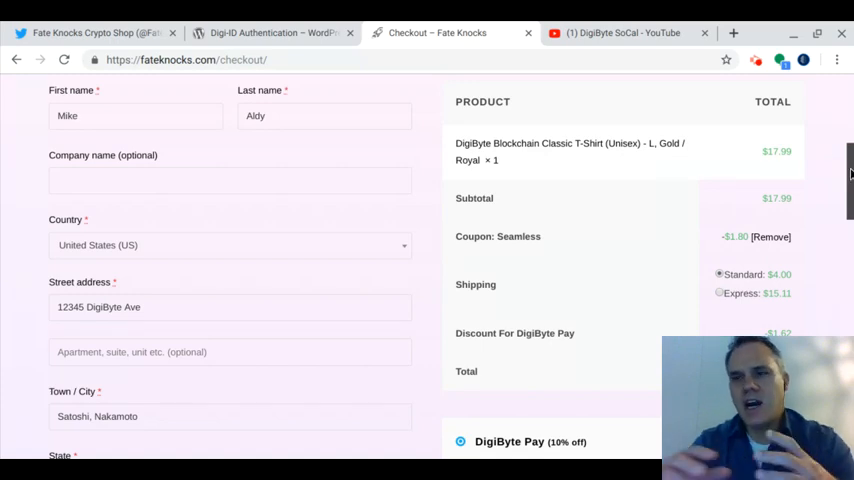
pyautogui.scroll(-3)
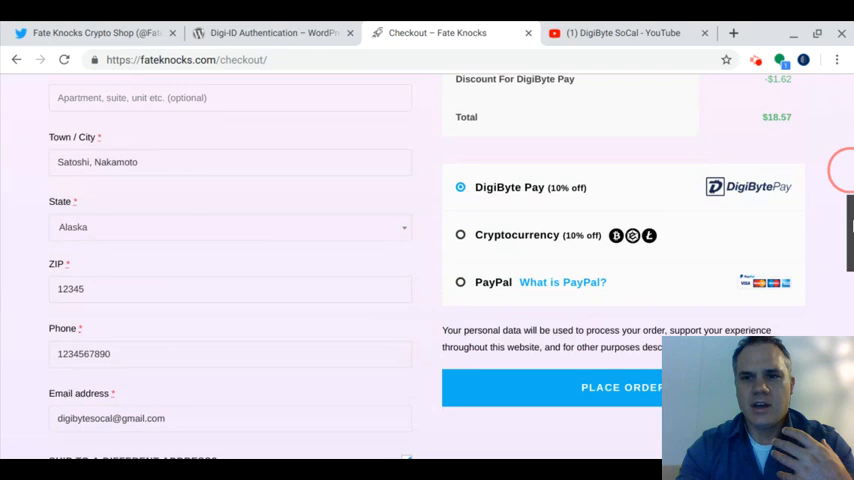
pyautogui.scroll(-3)
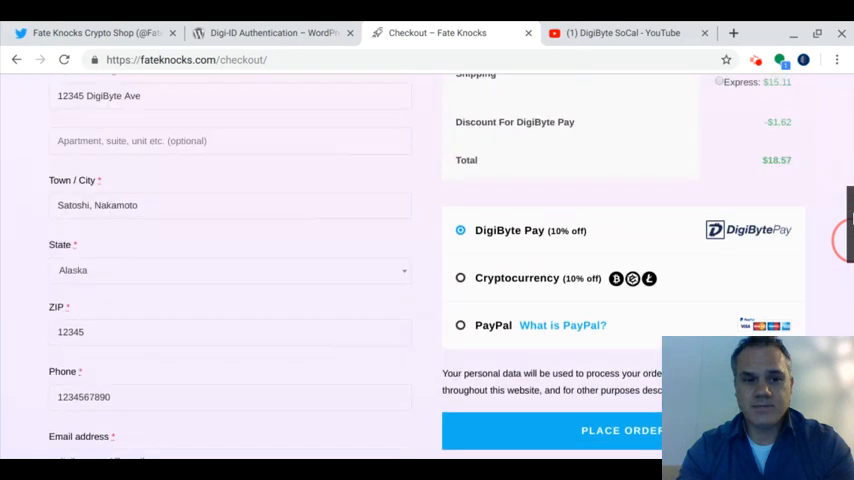
pyautogui.scroll(3)
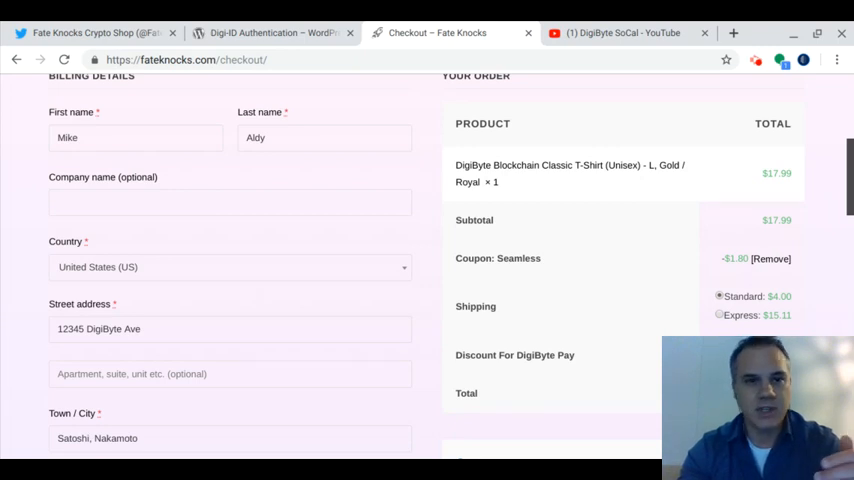
pyautogui.scroll(3)
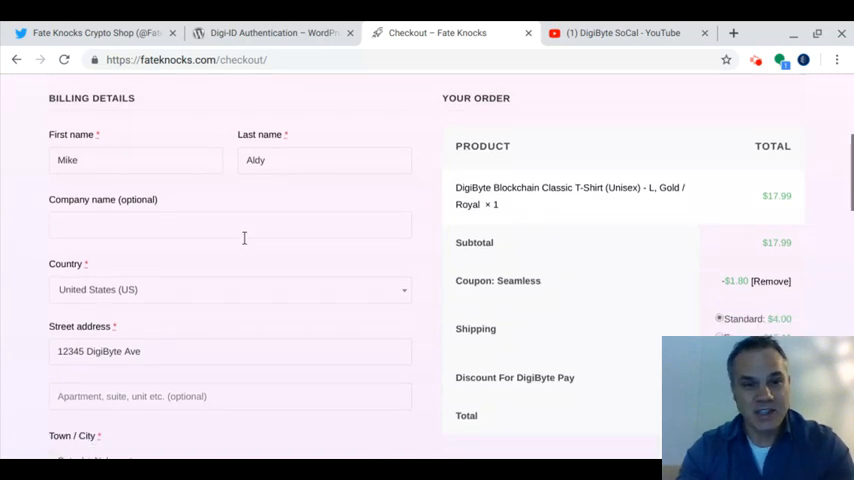
pyautogui.scroll(-3)
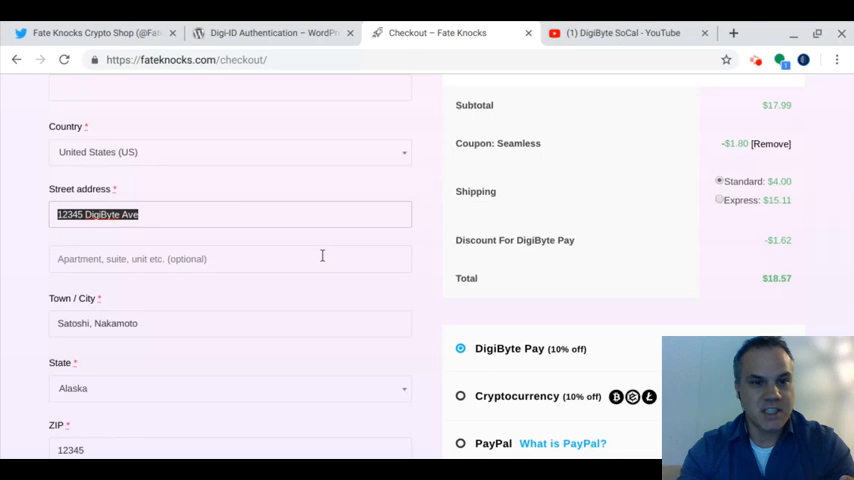
pyautogui.scroll(-3)
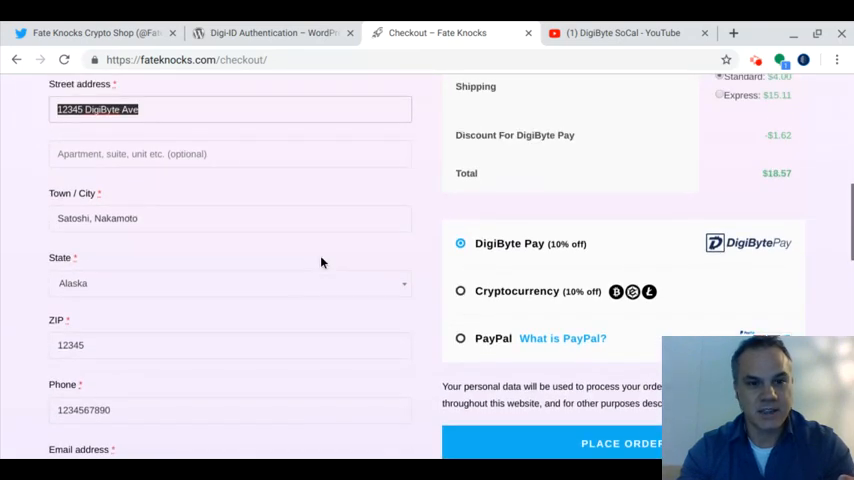
pyautogui.scroll(3)
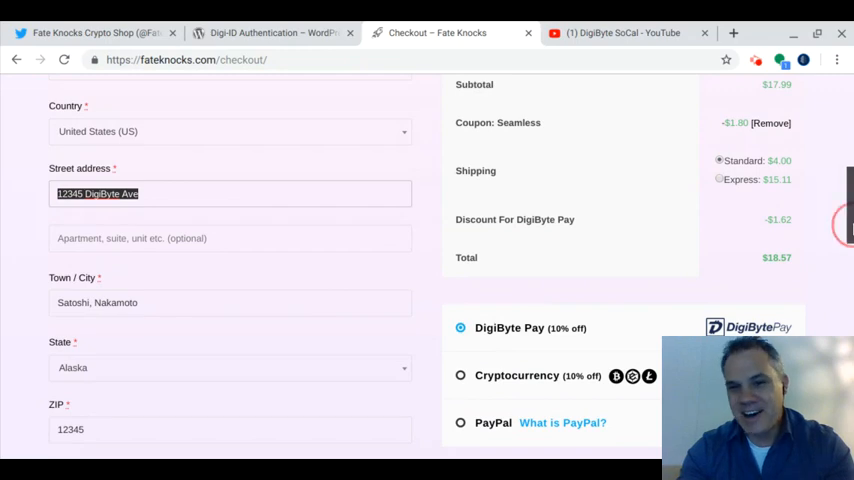
pyautogui.scroll(-3)
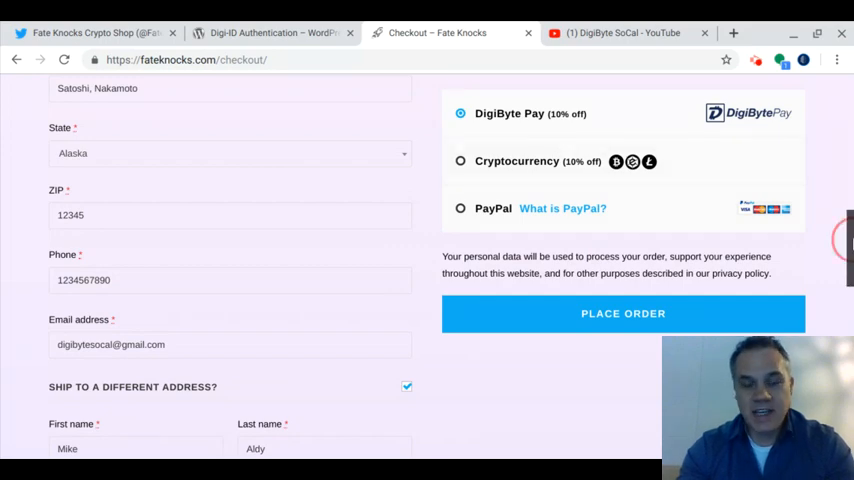
pyautogui.scroll(-3)
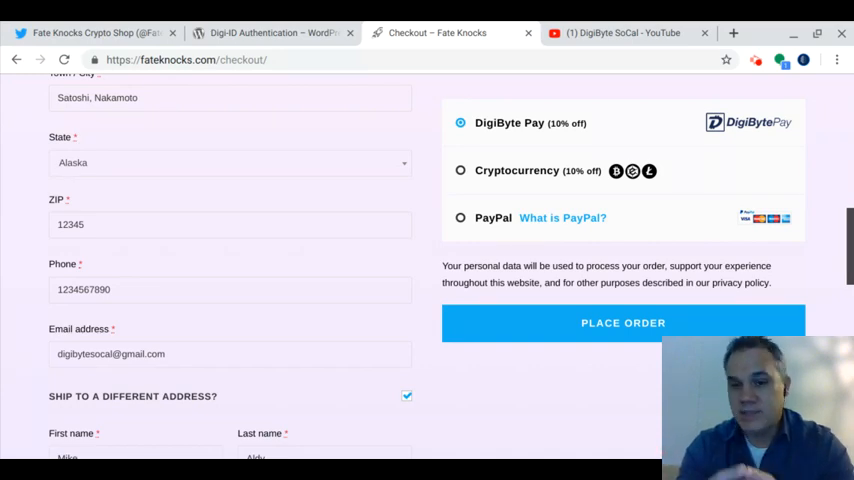
pyautogui.scroll(3)
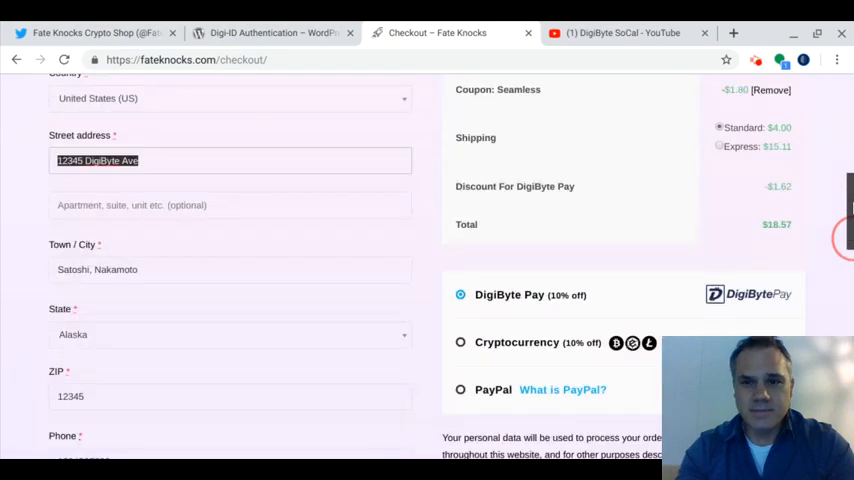
pyautogui.scroll(3)
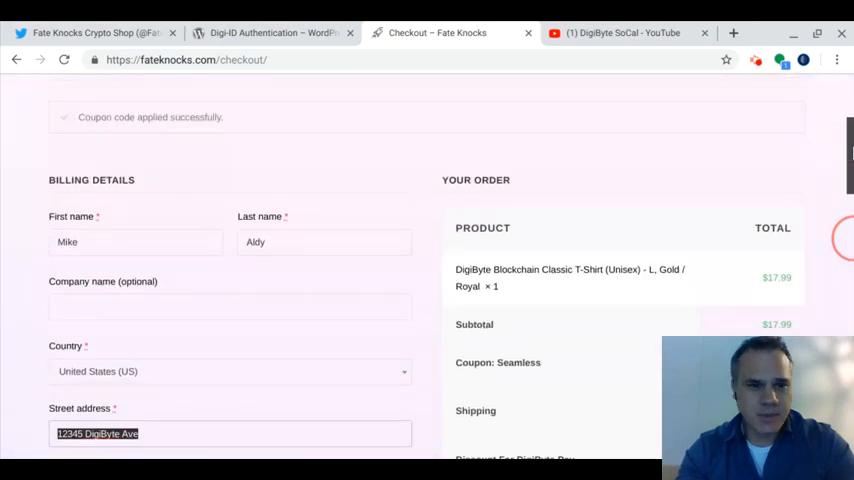
pyautogui.scroll(-3)
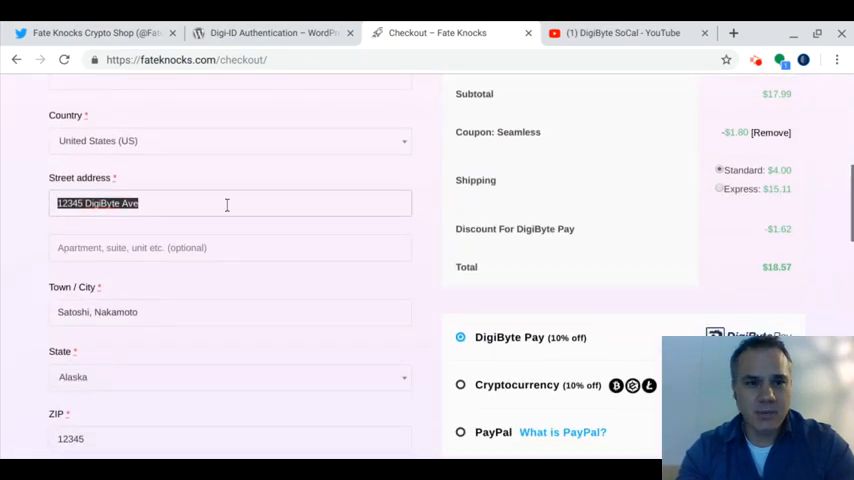
pyautogui.scroll(-3)
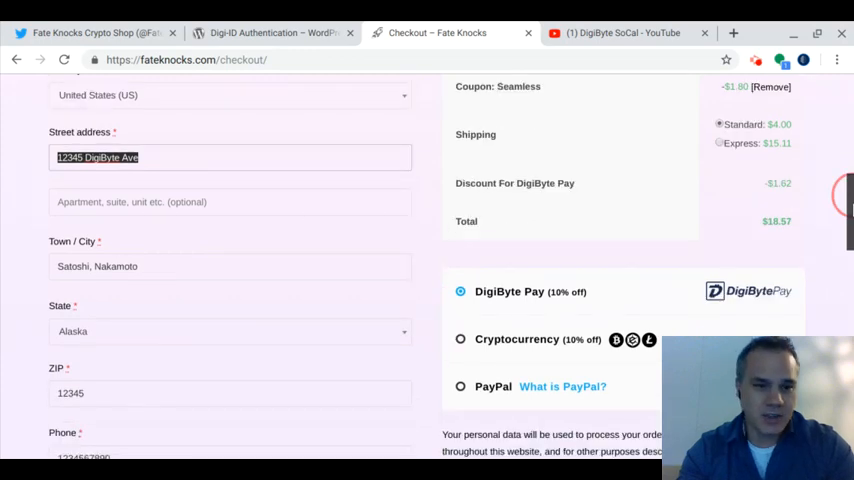
pyautogui.scroll(-3)
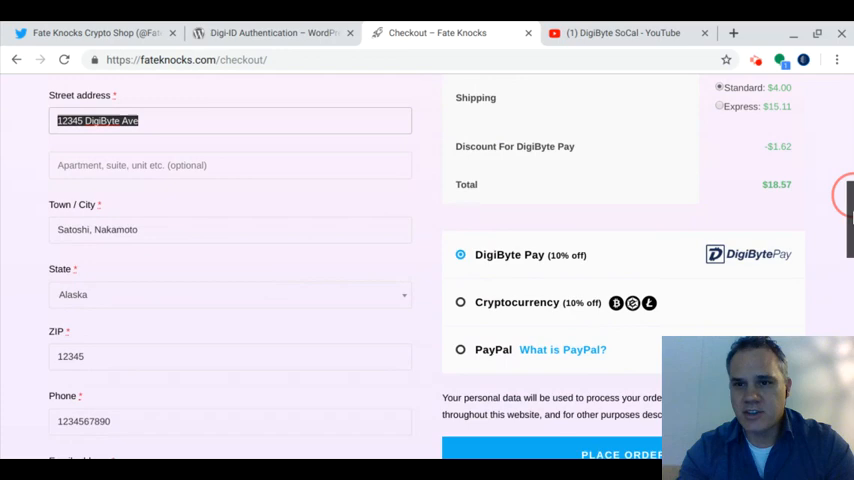
pyautogui.scroll(-3)
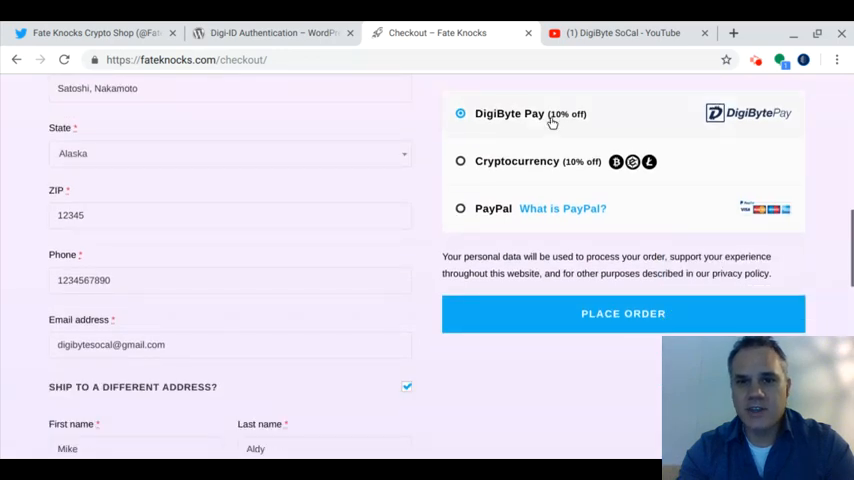
pyautogui.moveTo(556, 126)
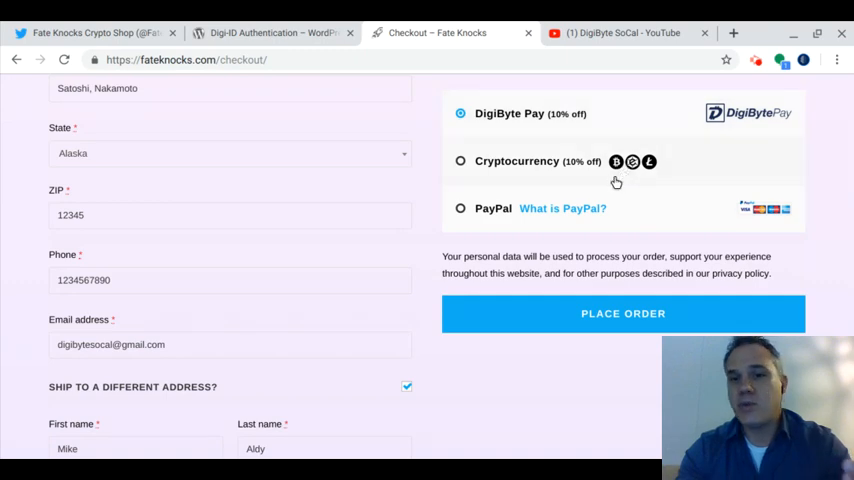
pyautogui.moveTo(632, 180)
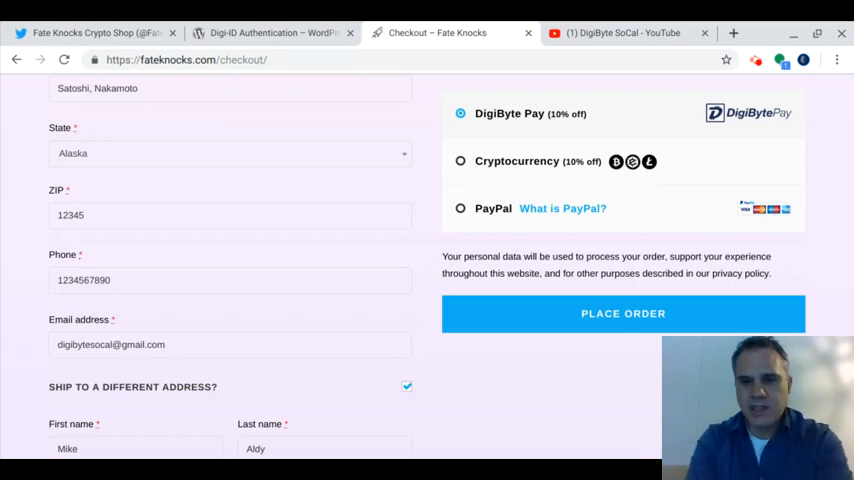
# Step: Place the $16.57 order, creating order 8734 with DigiByte Pay
pyautogui.scroll(-3)
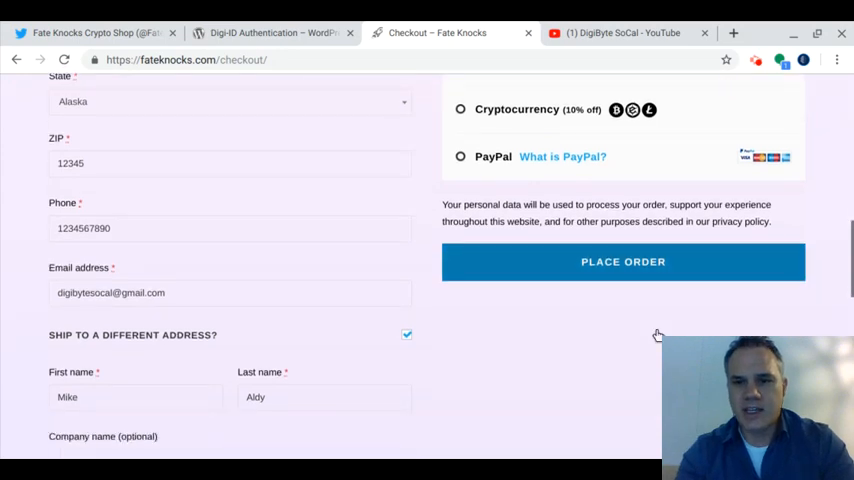
pyautogui.click(624, 260)
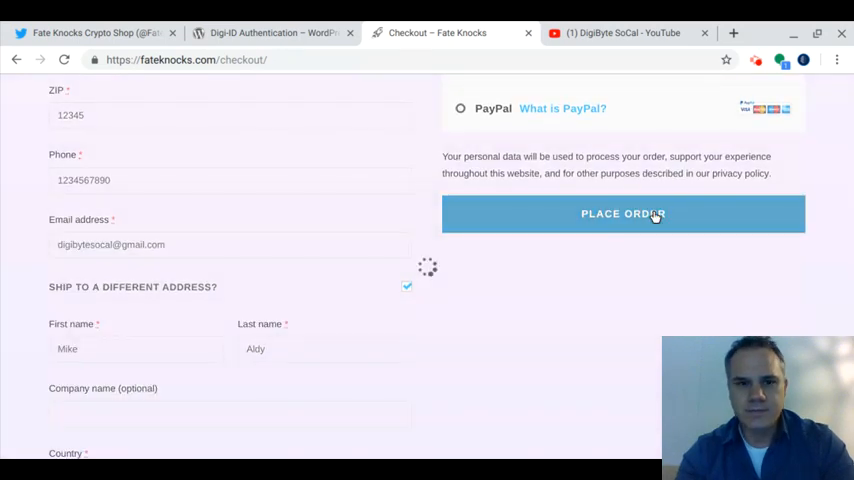
pyautogui.click(624, 212)
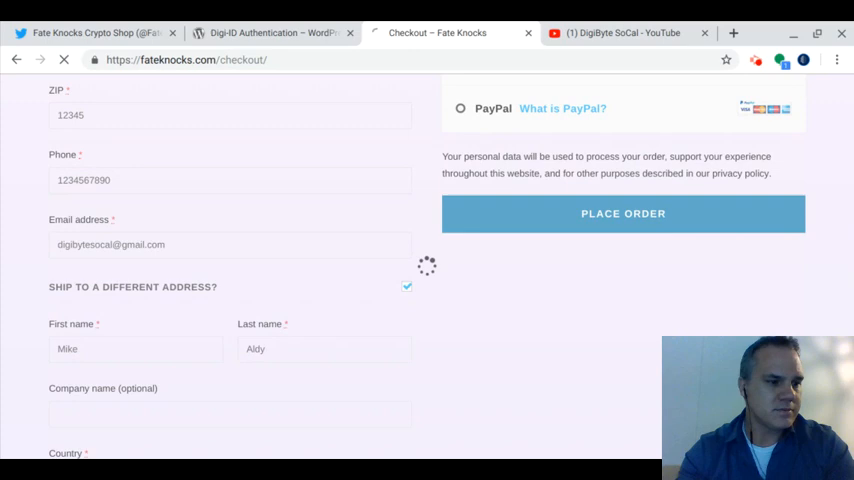
pyautogui.click(624, 212)
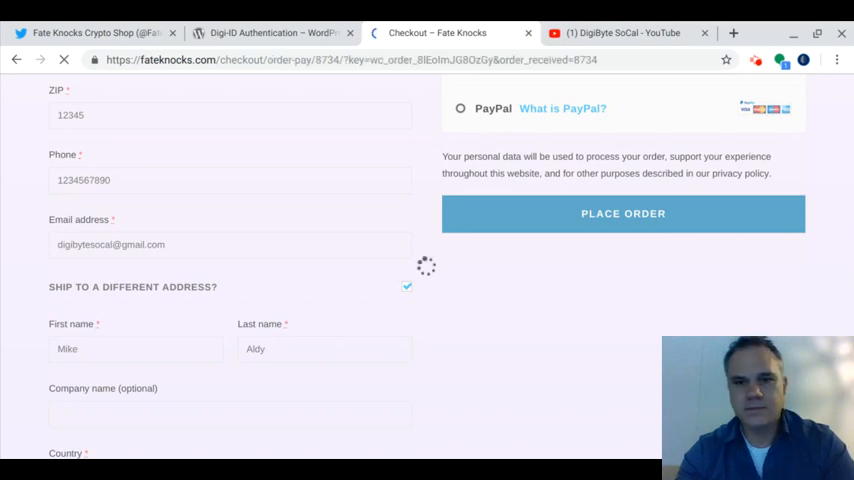
pyautogui.click(624, 212)
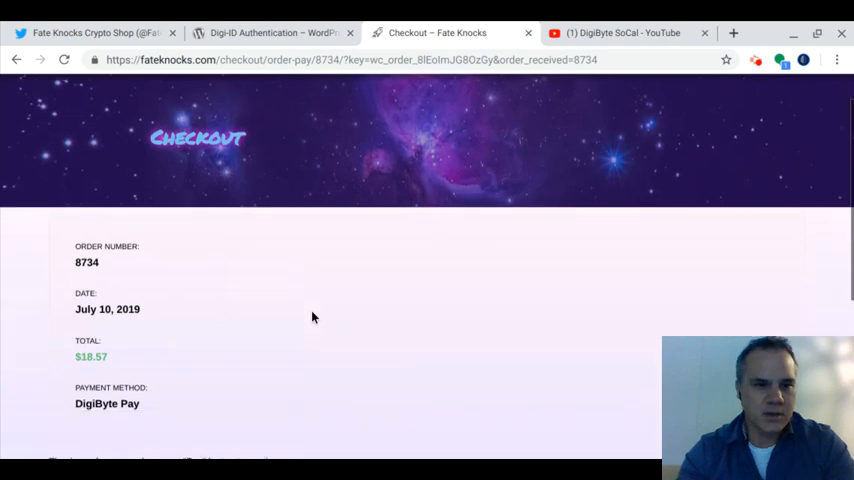
# Step: Start the DigiByte payment for order 8734, showing the Ɖ1456.20 due QR code
pyautogui.scroll(-3)
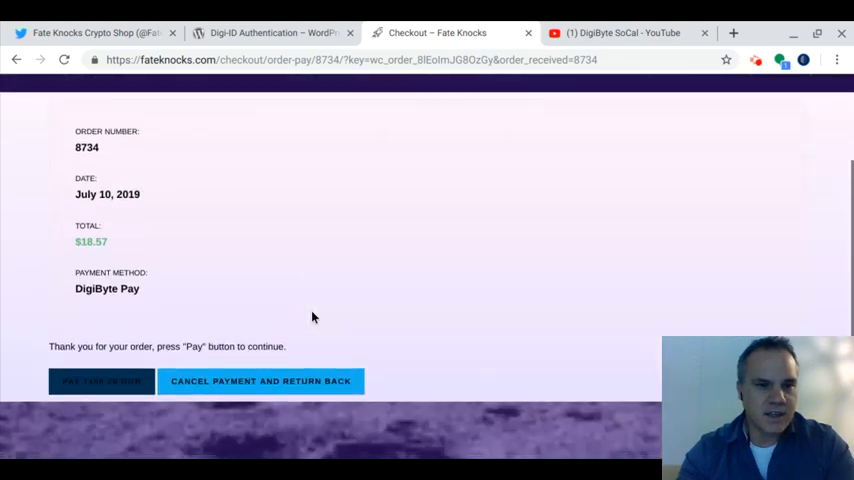
pyautogui.scroll(-3)
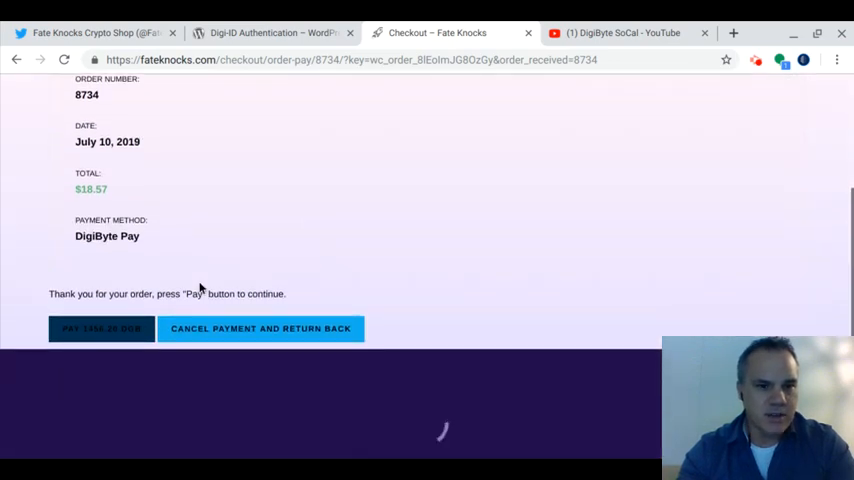
pyautogui.scroll(-3)
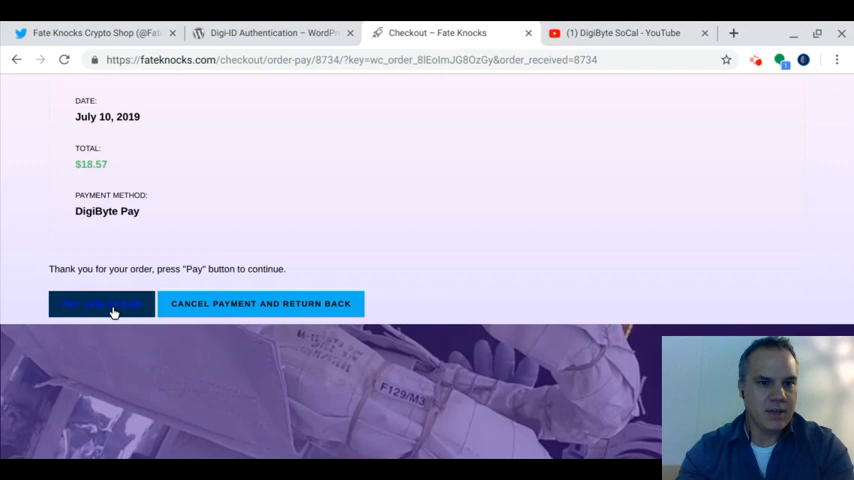
pyautogui.click(100, 304)
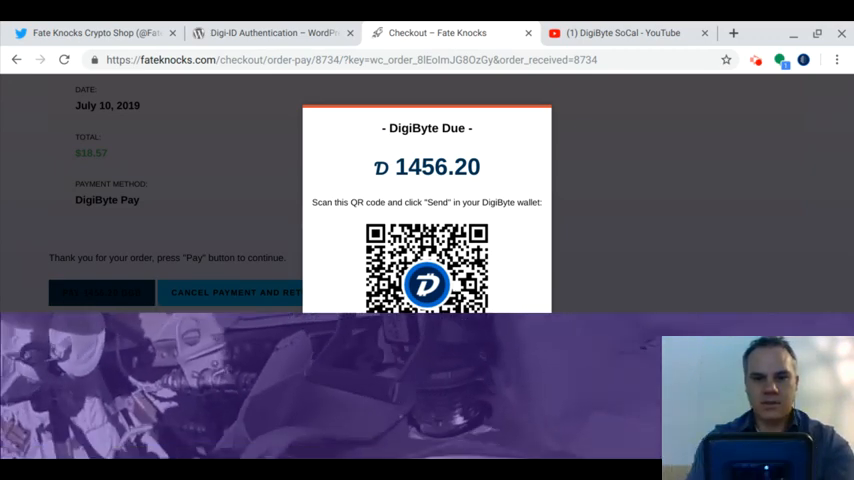
pyautogui.moveTo(650, 280)
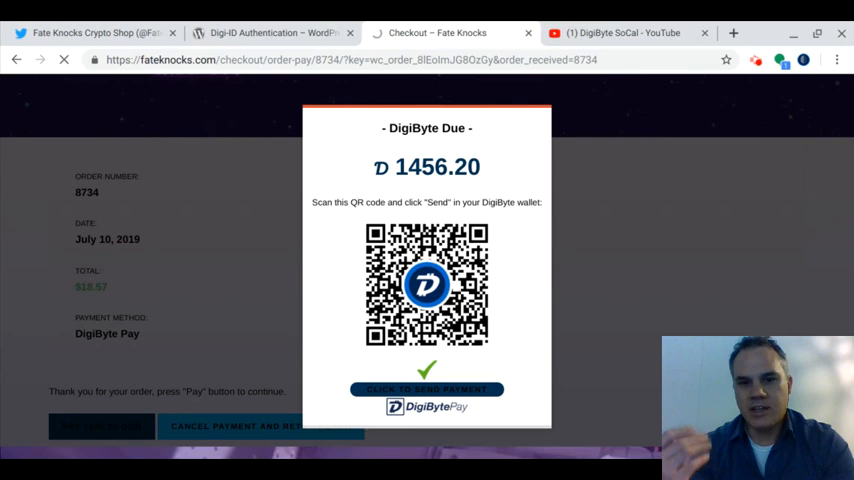
# Step: Continue after the DigiByte payment is confirmed to reach the order-received page
pyautogui.click(426, 390)
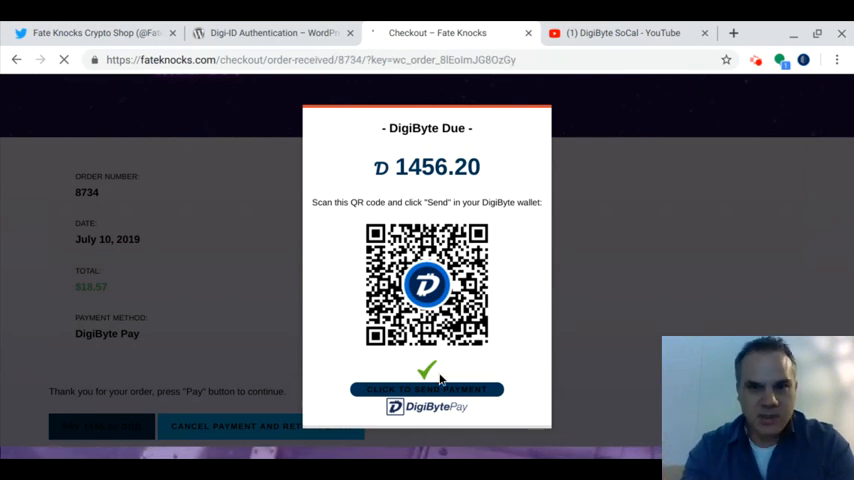
pyautogui.click(426, 388)
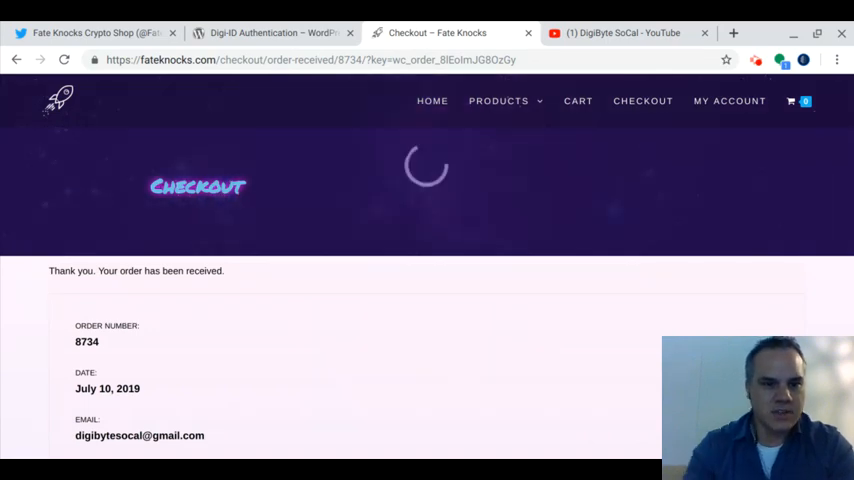
# Step: Scroll through order 8734's T-shirt line, discounts, total, billing and shipping addresses, then back up
pyautogui.scroll(-3)
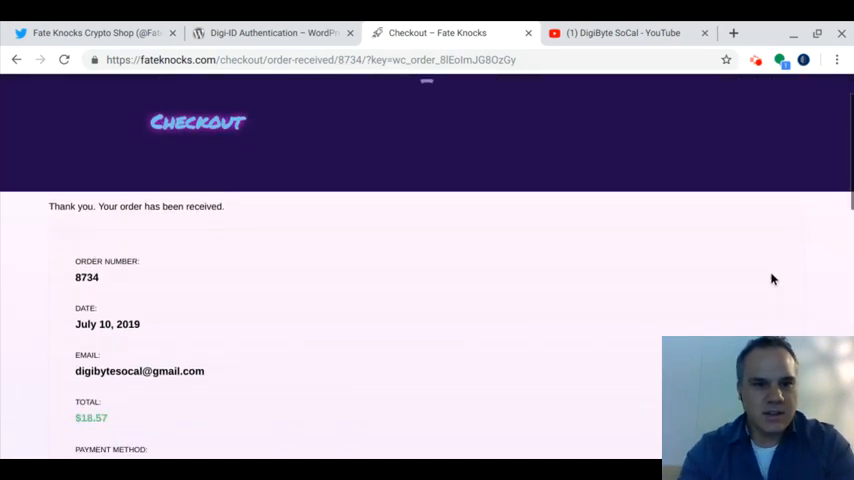
pyautogui.scroll(-3)
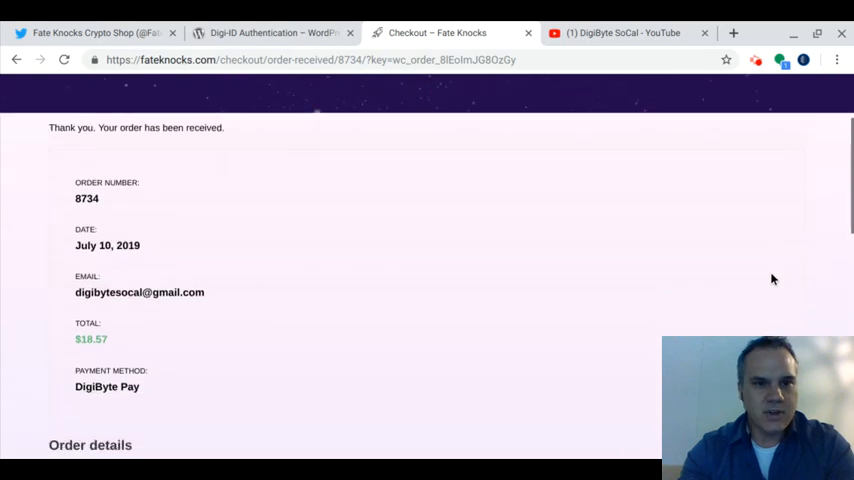
pyautogui.scroll(-3)
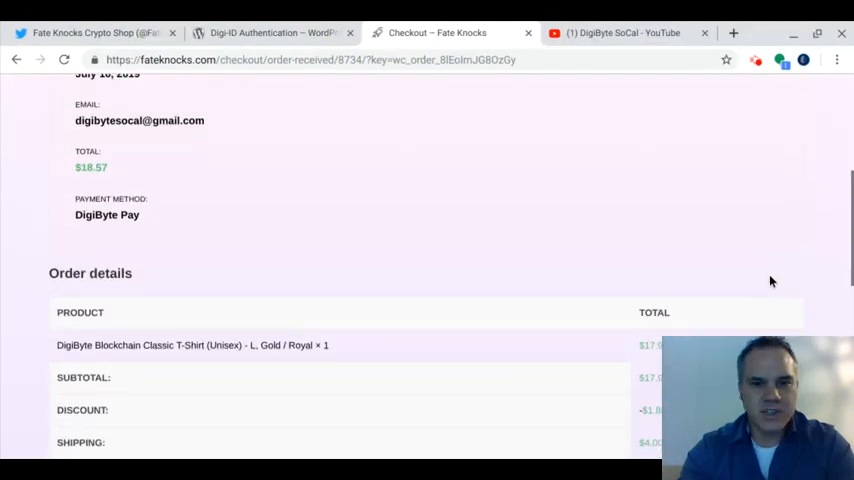
pyautogui.scroll(-3)
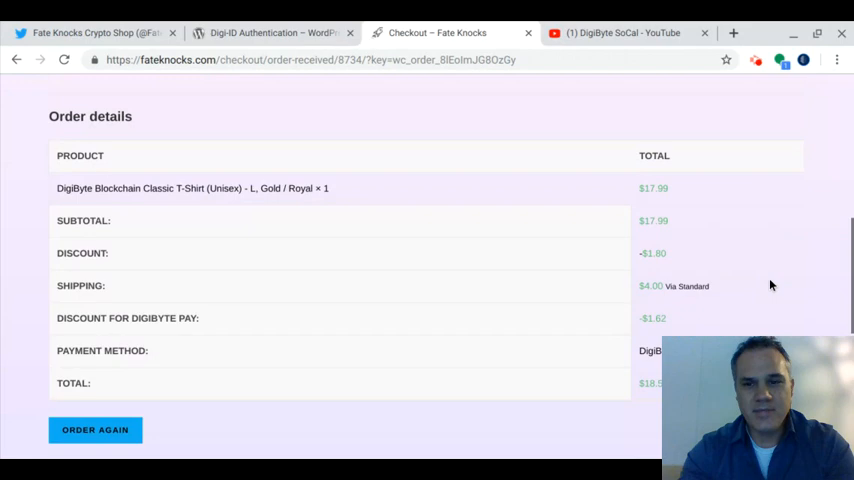
pyautogui.scroll(-3)
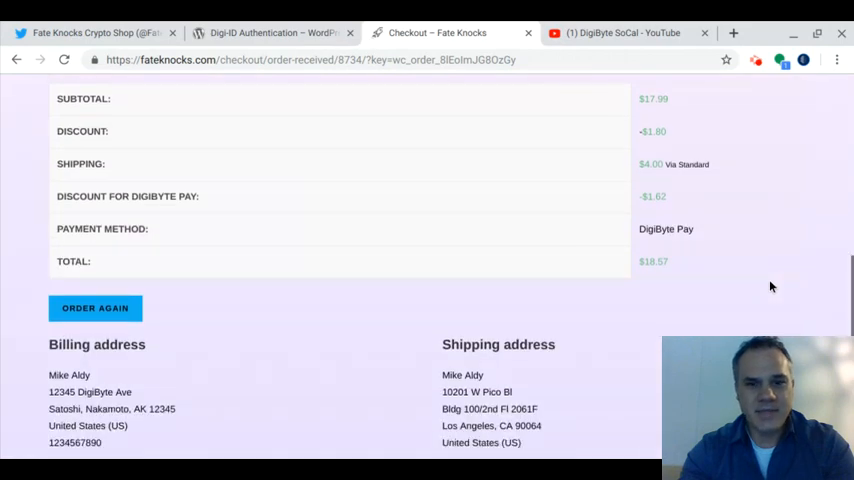
pyautogui.scroll(3)
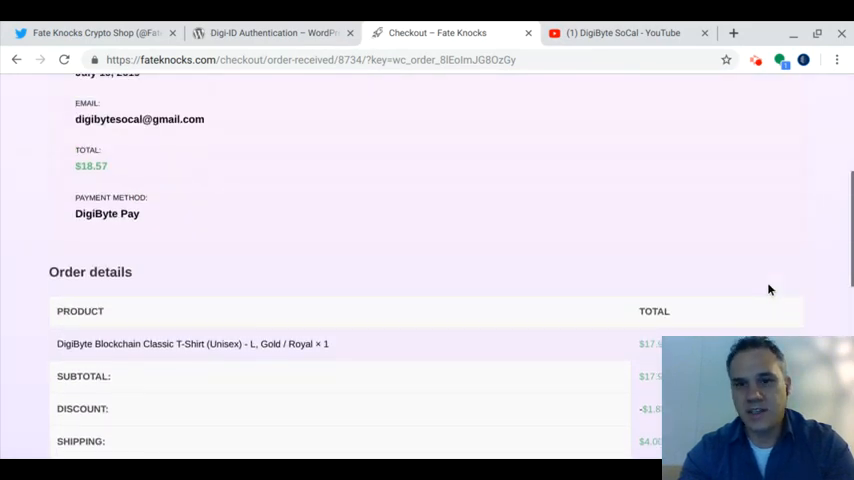
pyautogui.scroll(3)
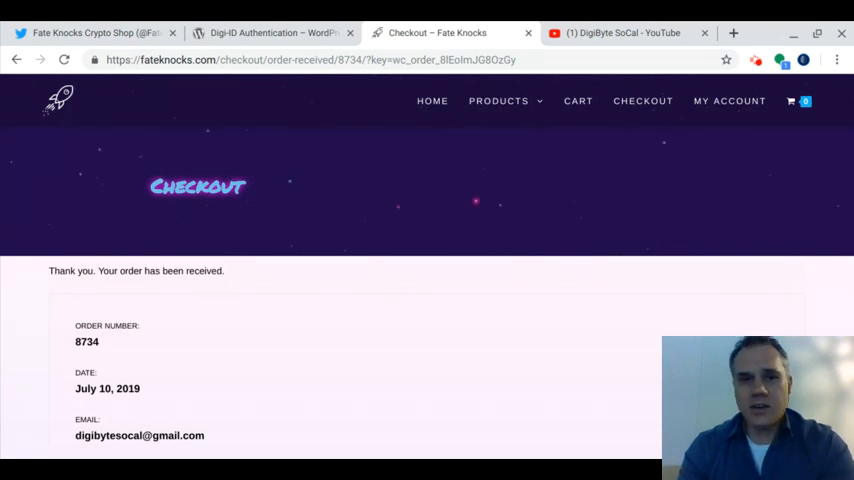
# Step: Switch to the Digi-ID Authentication plugin page on WordPress.org
pyautogui.click(272, 32)
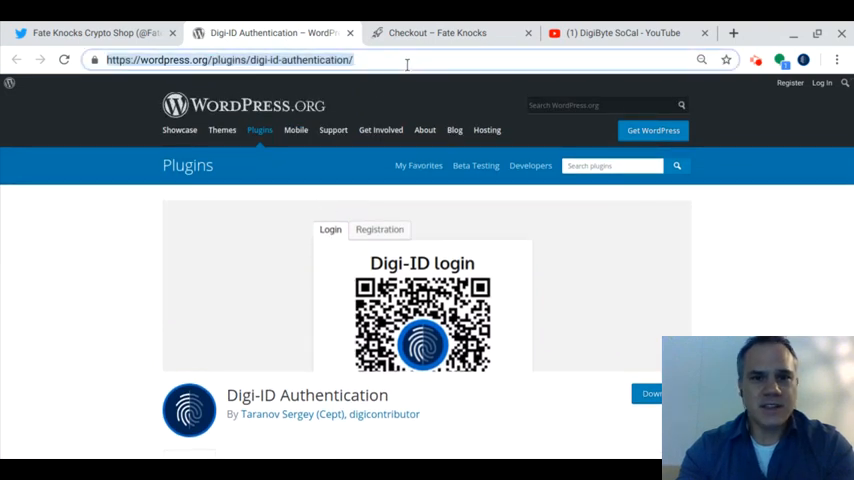
# Step: Review the Digi-ID plugin description, then return to the Checkout – Fate Knocks order confirmation
pyautogui.scroll(-3)
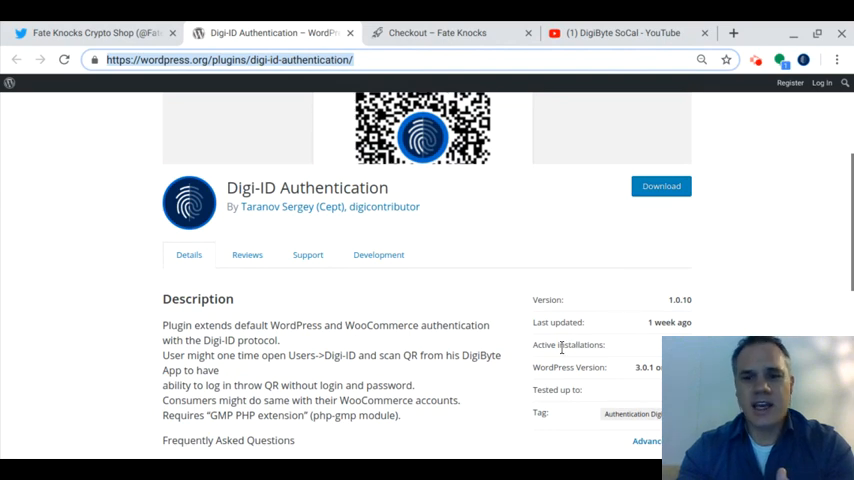
pyautogui.moveTo(520, 396)
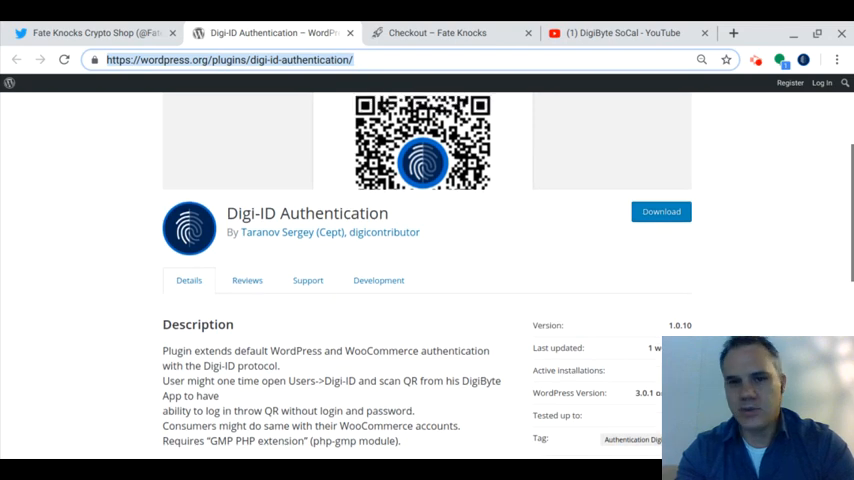
pyautogui.scroll(-3)
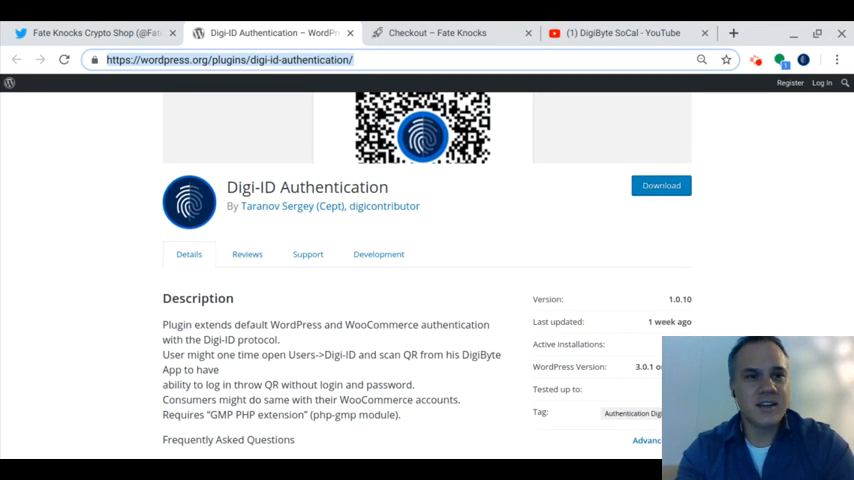
pyautogui.click(436, 32)
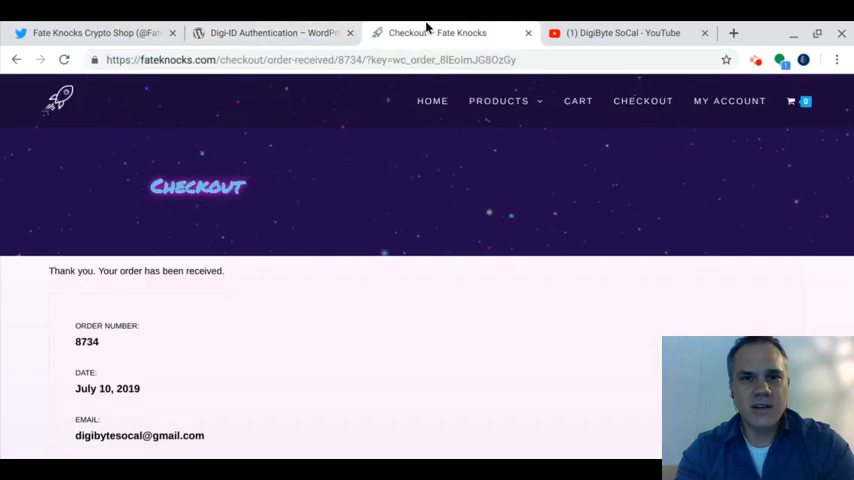
pyautogui.moveTo(648, 196)
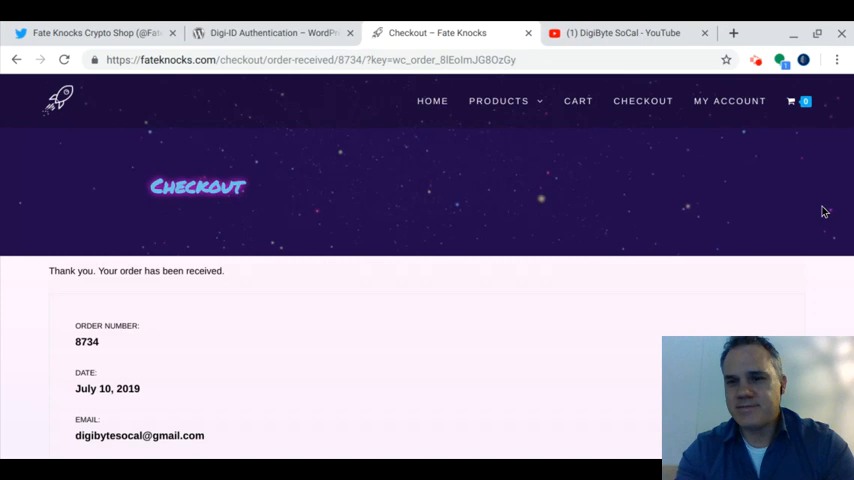
pyautogui.moveTo(788, 116)
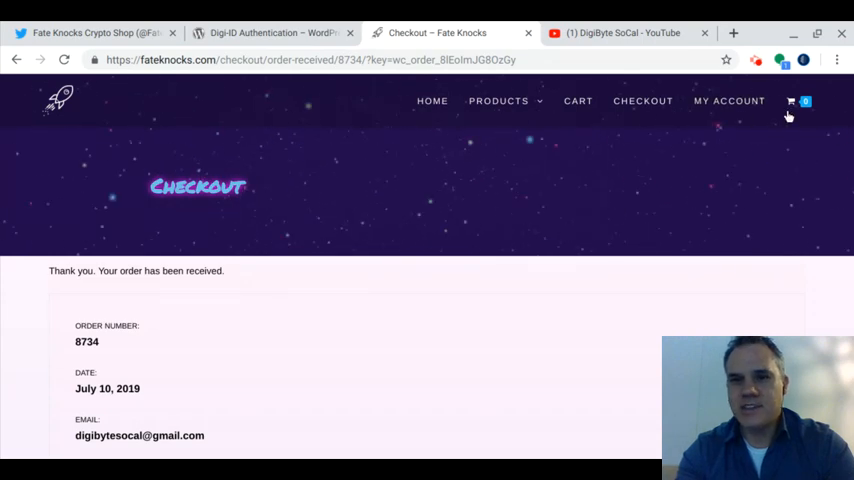